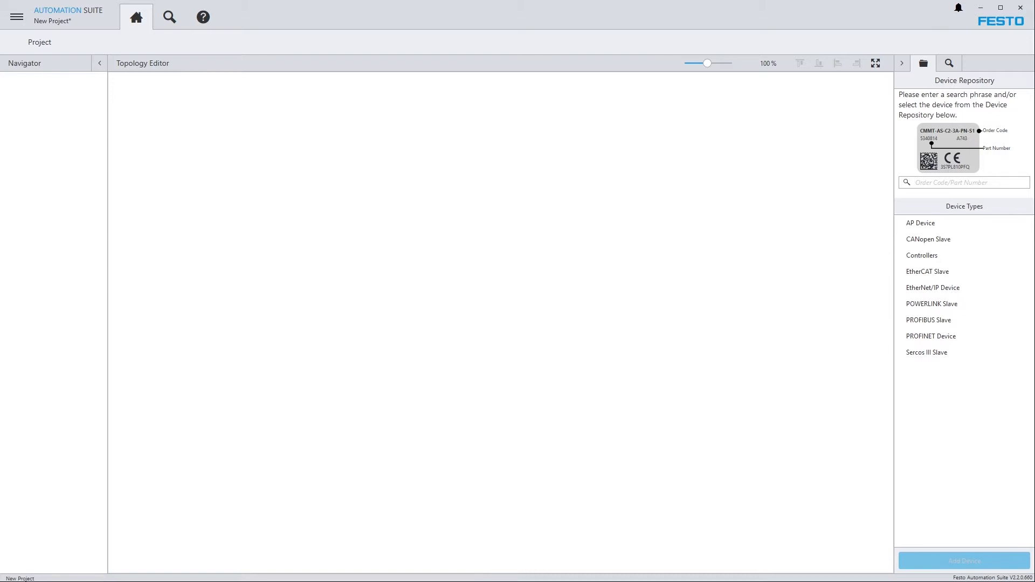
Review the installed plug-in repositories and the CPX plug-in's details.
{"action": "left_click", "coordinate": [15, 16]}
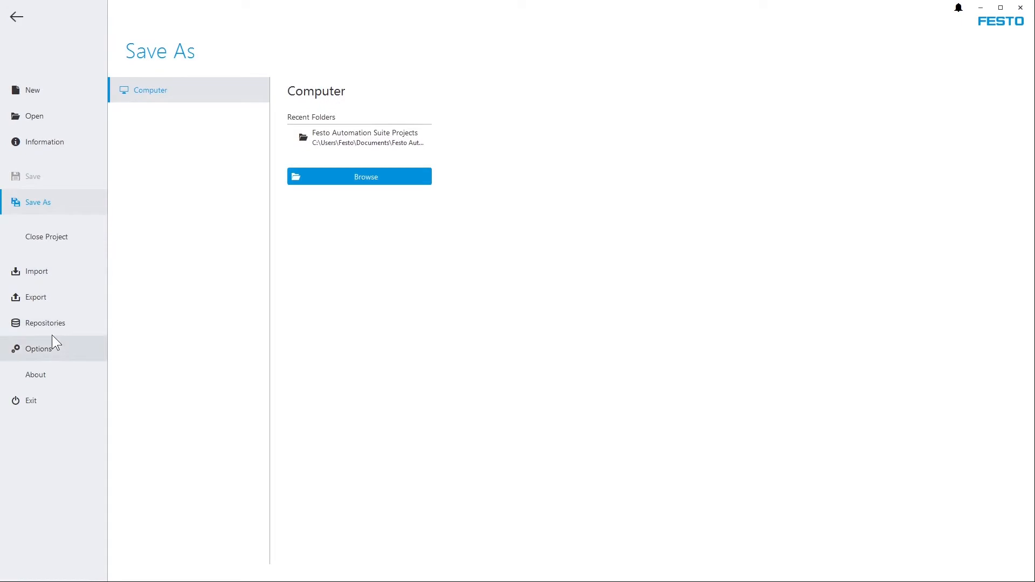
{"action": "left_click", "coordinate": [45, 323]}
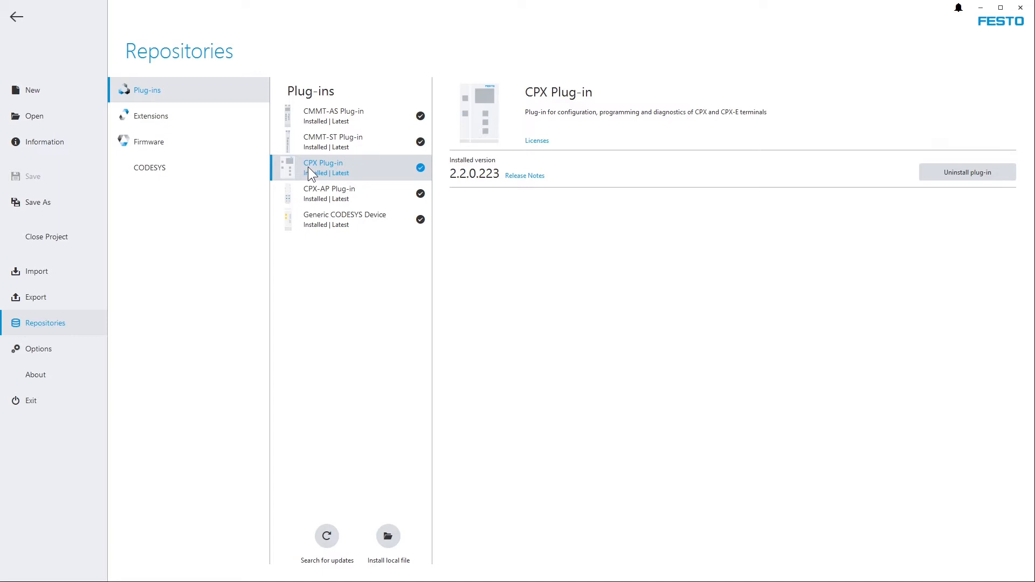
{"action": "left_click", "coordinate": [151, 115]}
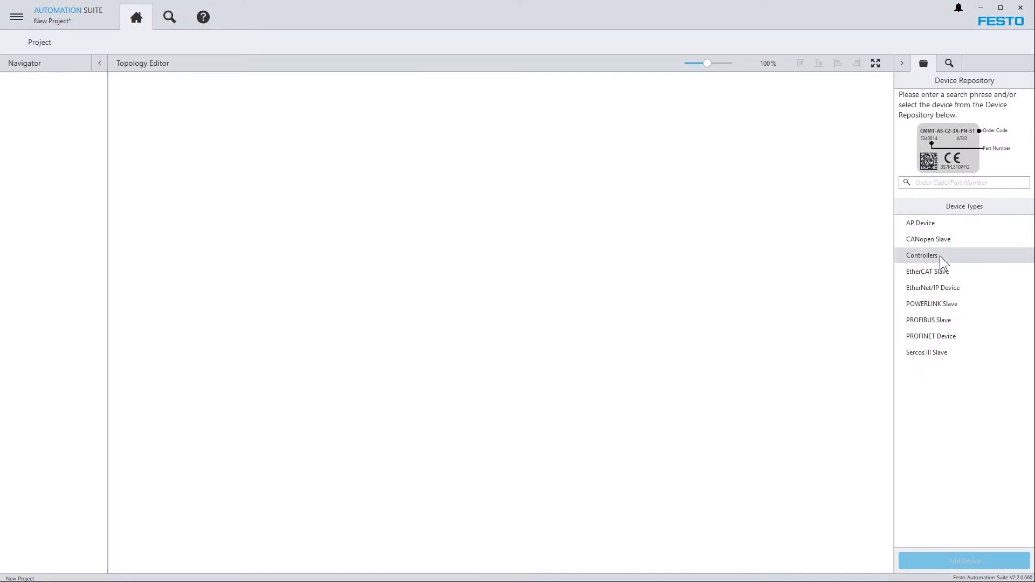
Add a CPX-E-CEC-M1-PN controller from Controllers and open its configuration.
{"action": "left_click", "coordinate": [922, 256]}
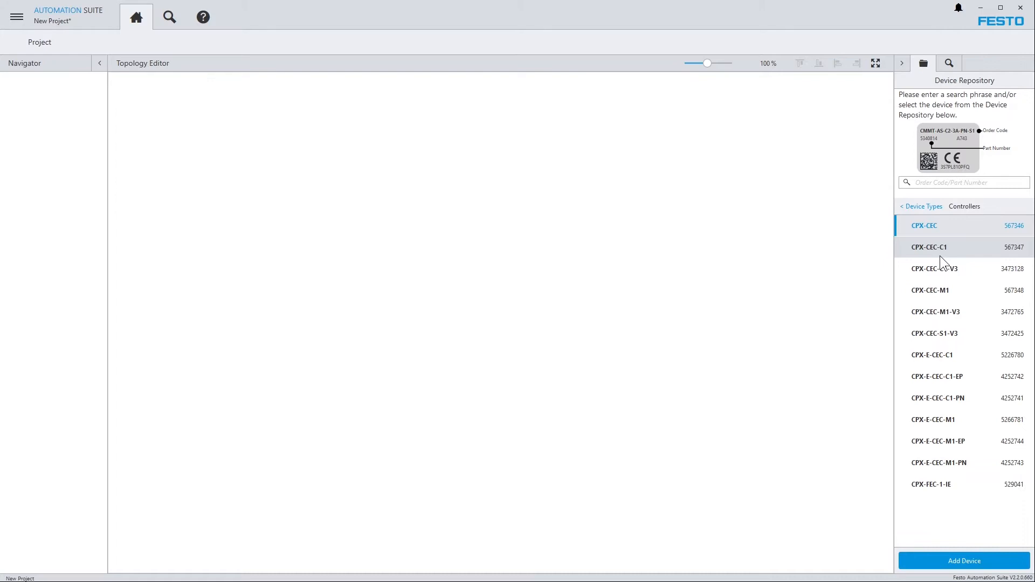
{"action": "left_click", "coordinate": [937, 462]}
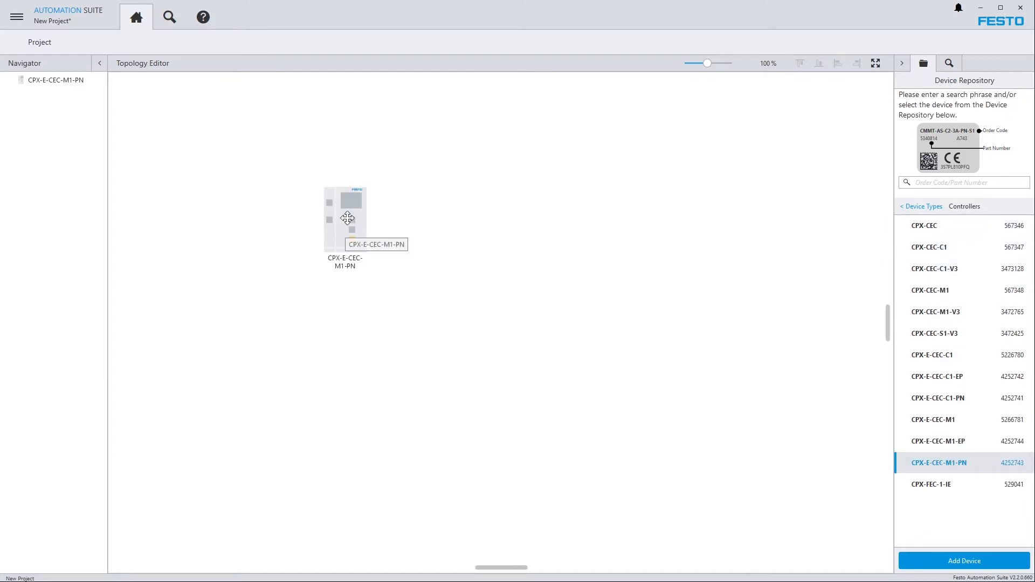
{"action": "double_click", "coordinate": [343, 218]}
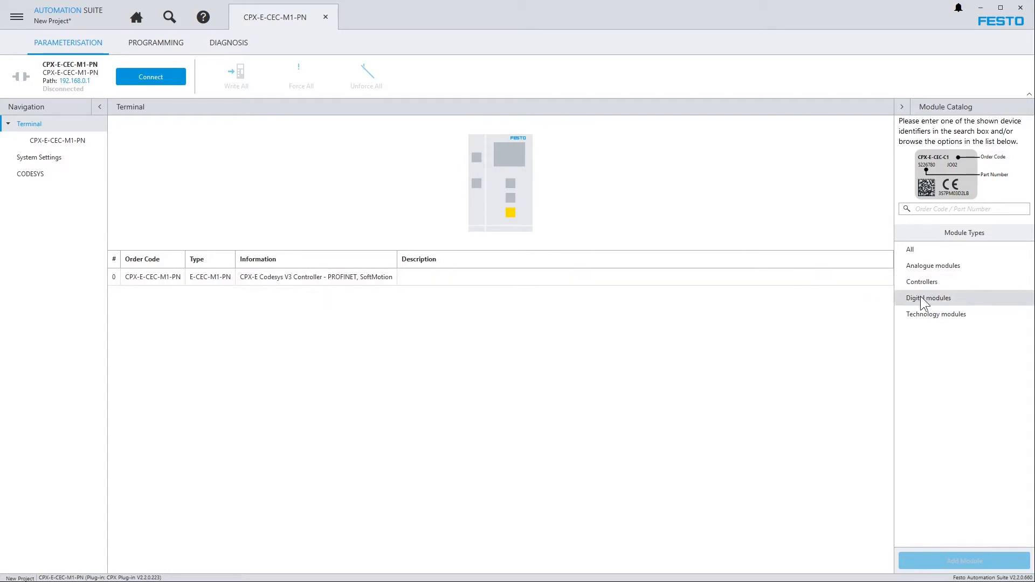
Add CPX-E-16DI, CPX-E-8DO and 4-port CPX-E-4IOL modules, then switch to PROGRAMMING.
{"action": "left_click", "coordinate": [928, 298]}
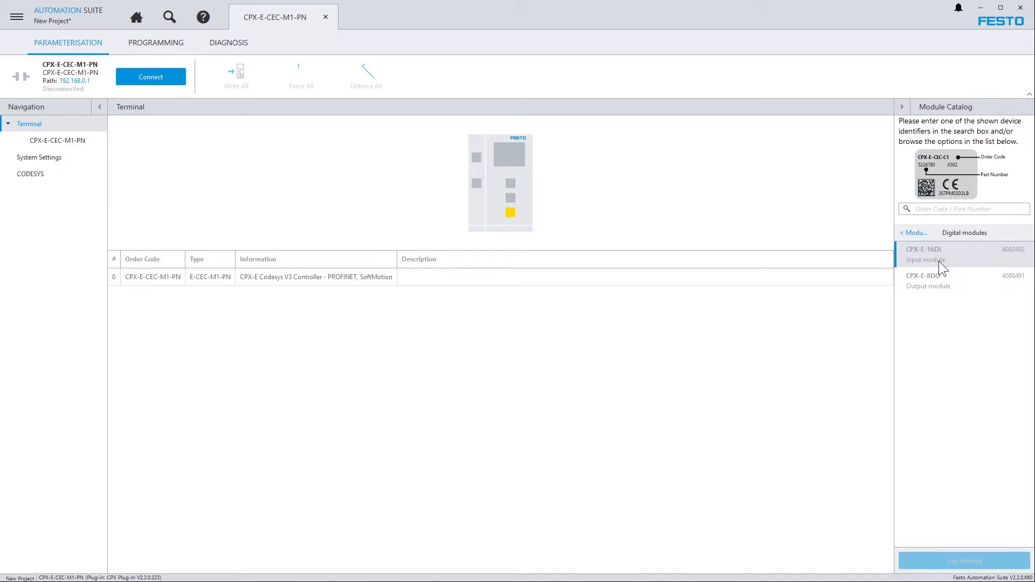
{"action": "double_click", "coordinate": [923, 254]}
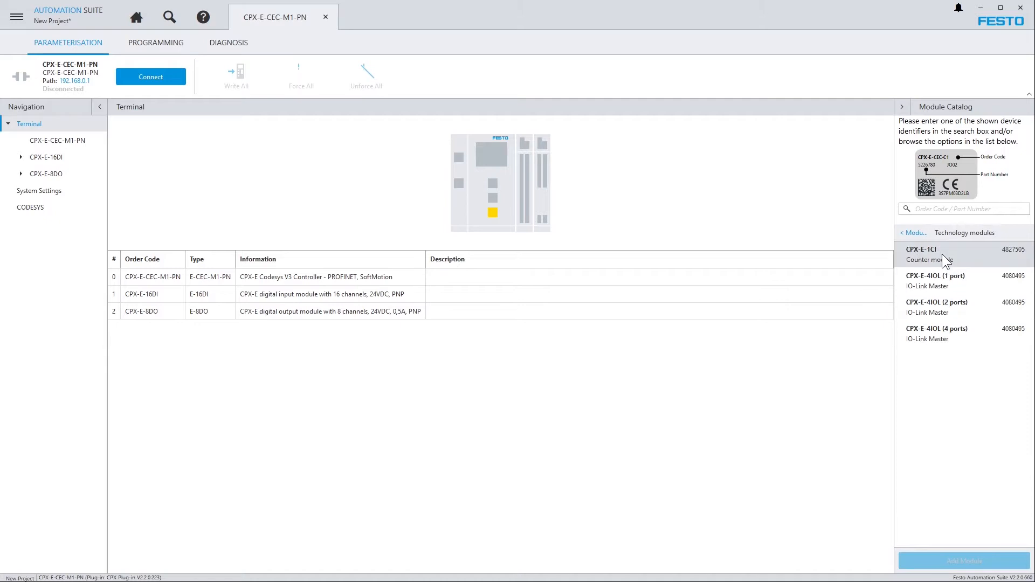
{"action": "left_click", "coordinate": [944, 333]}
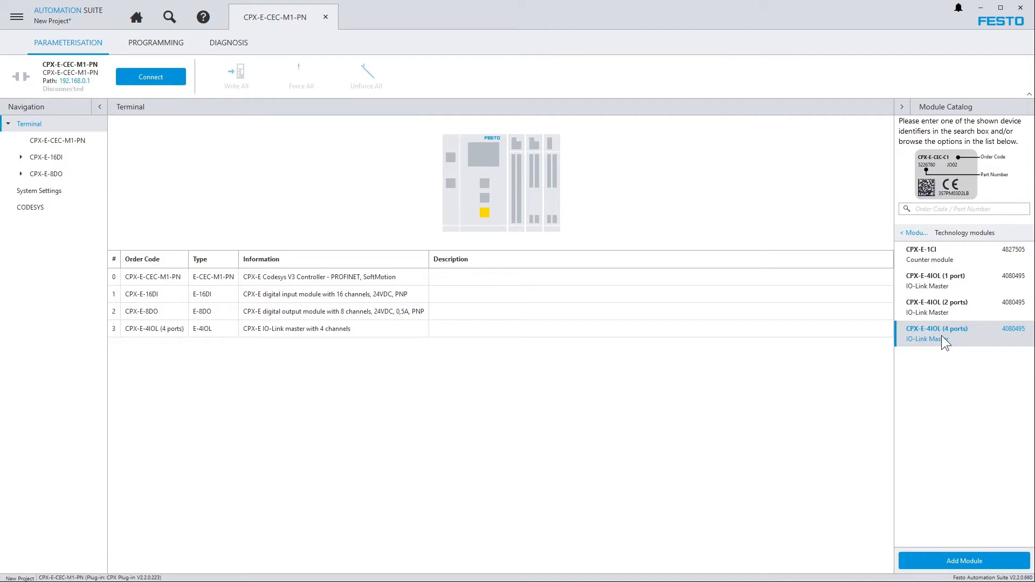
{"action": "left_click", "coordinate": [155, 42]}
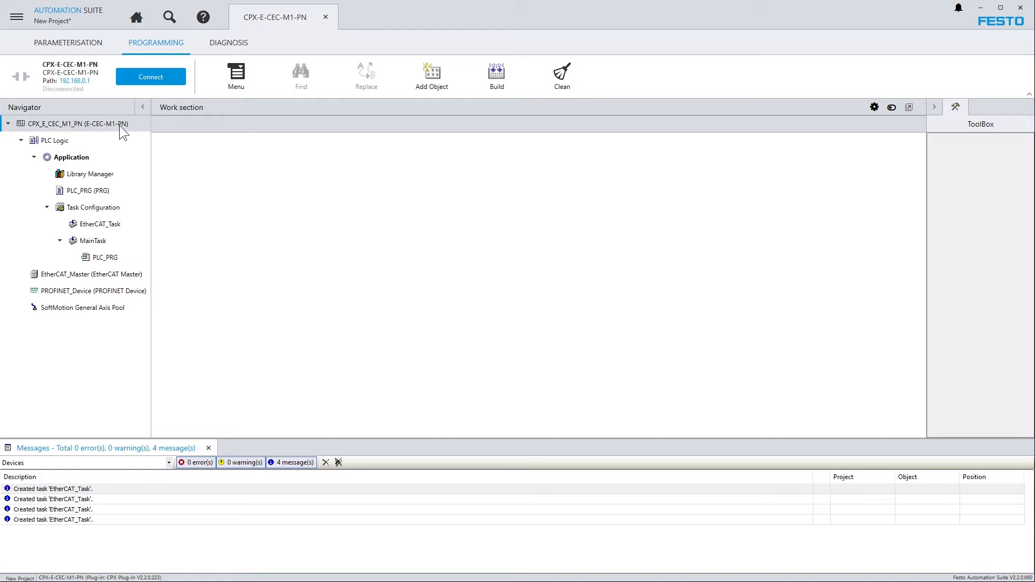
Add a CFC Program POU named MyProgram under the Application.
{"action": "left_click", "coordinate": [70, 157]}
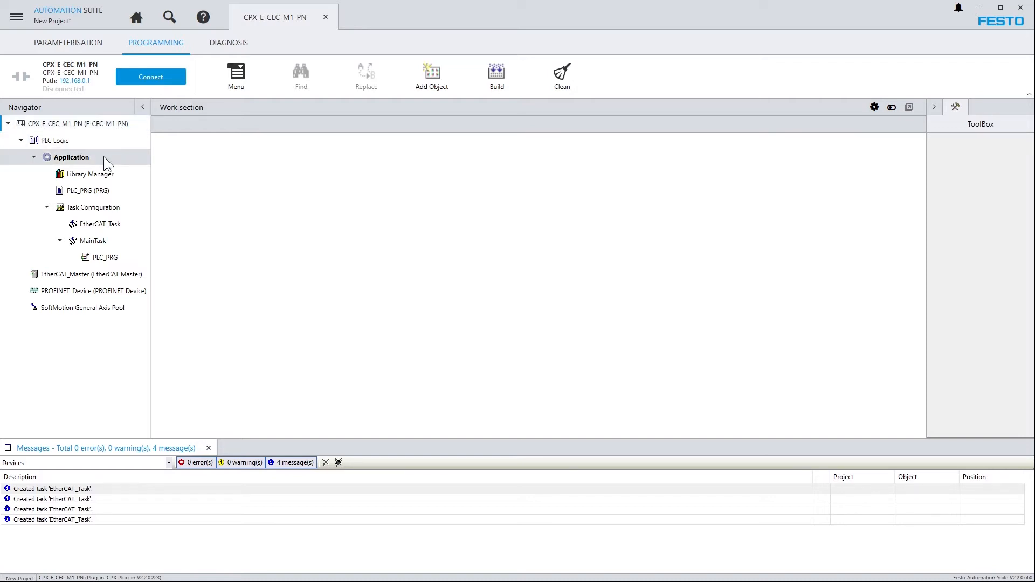
{"action": "right_click", "coordinate": [71, 157]}
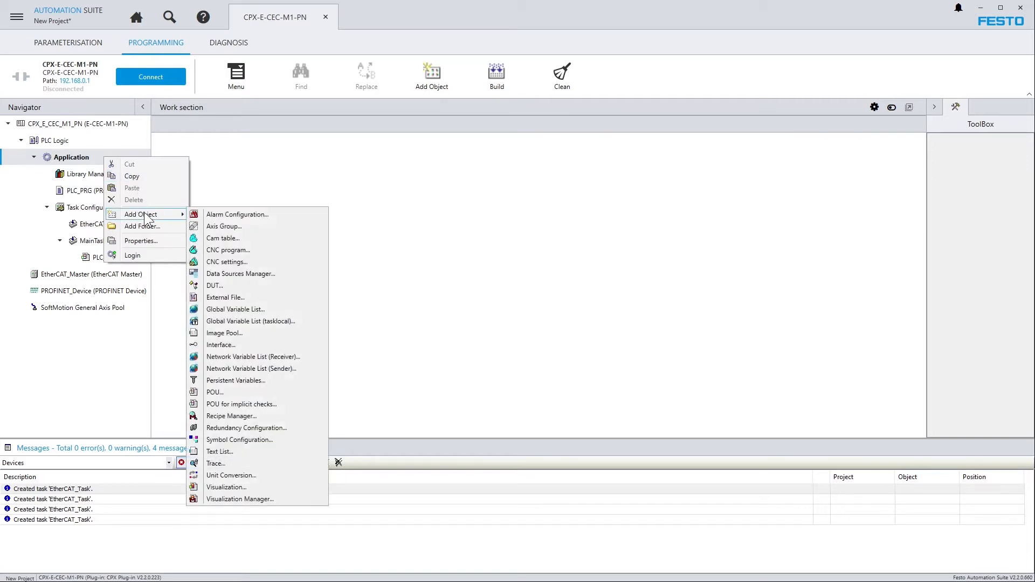
{"action": "left_click", "coordinate": [213, 391]}
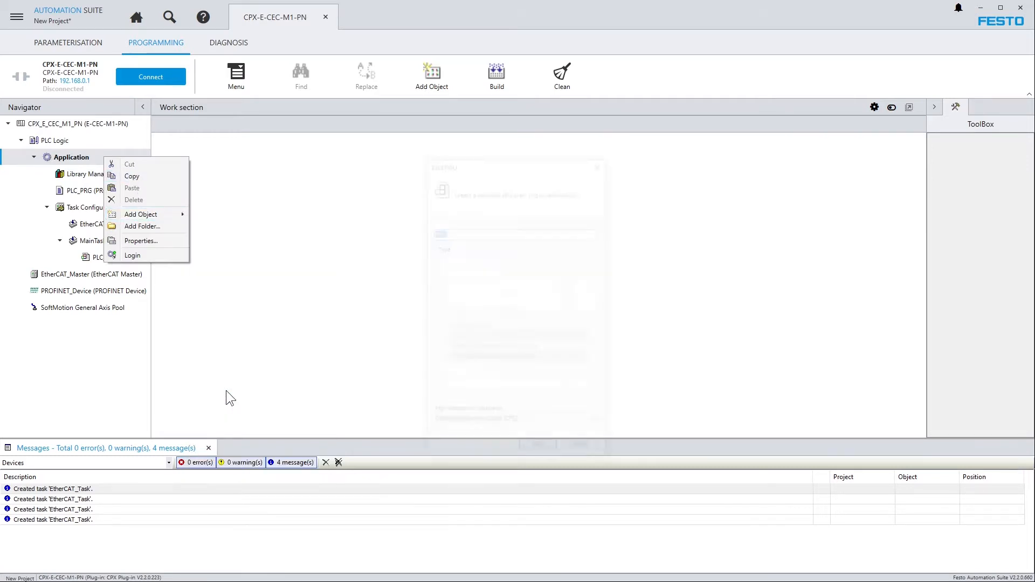
{"action": "left_click", "coordinate": [141, 214]}
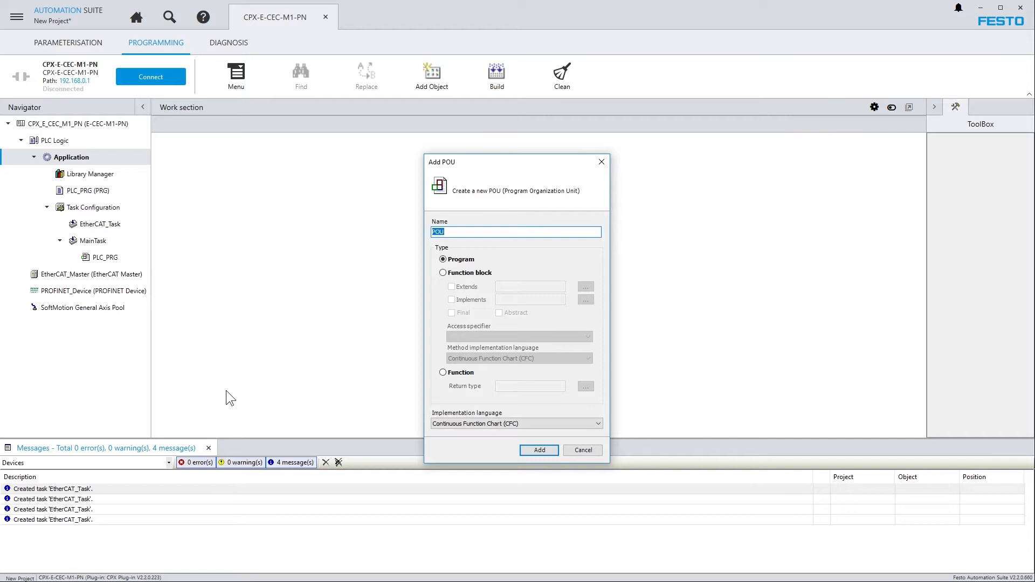
{"action": "type", "text": "MyProgram"}
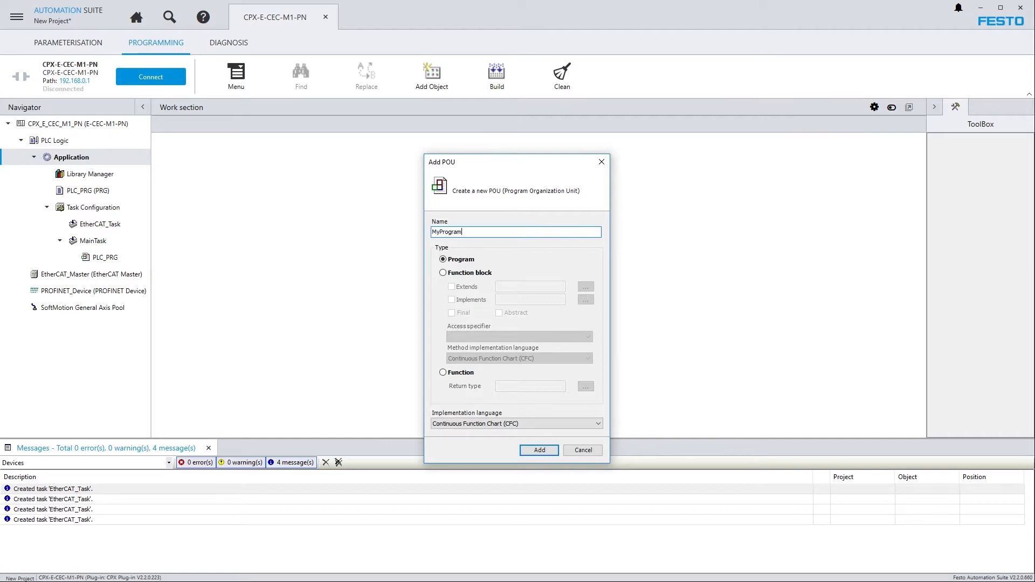
{"action": "left_click", "coordinate": [538, 450]}
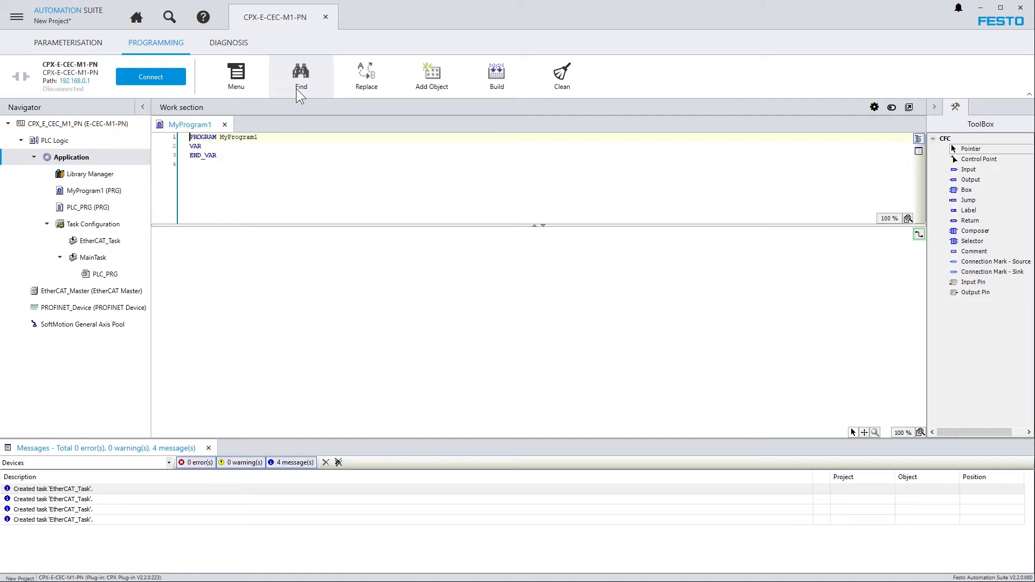
{"action": "mouse_move", "coordinate": [236, 74]}
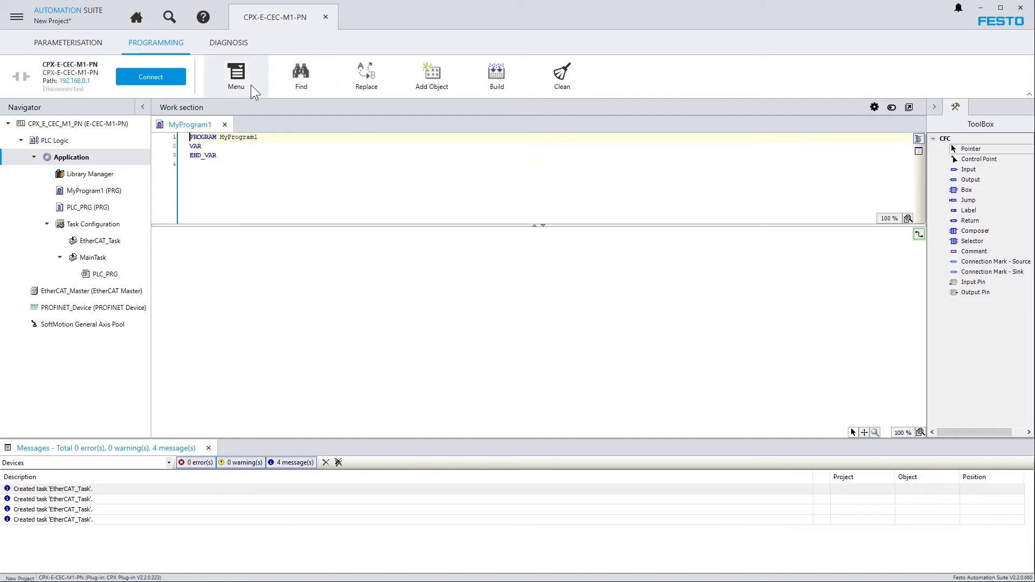
{"action": "left_click", "coordinate": [236, 74]}
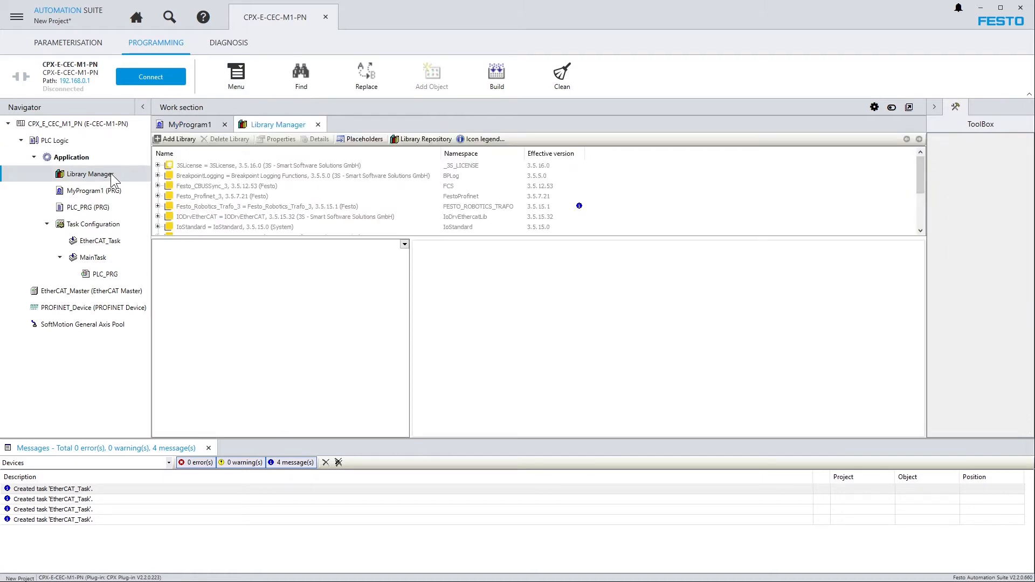
Browse the Application category in Add Library, cancel, and return to MyProgram1.
{"action": "left_click", "coordinate": [178, 139]}
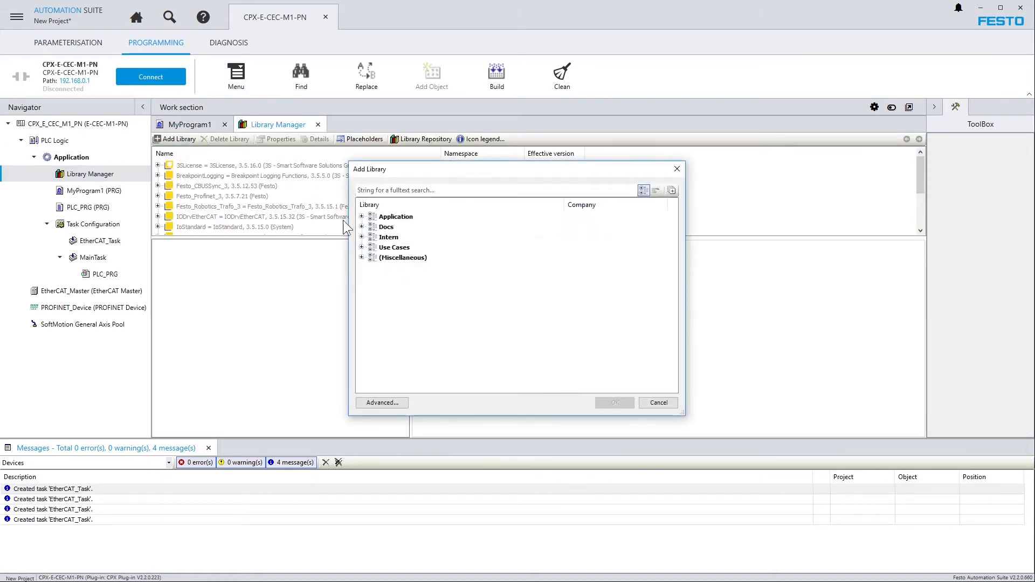
{"action": "left_click", "coordinate": [362, 217]}
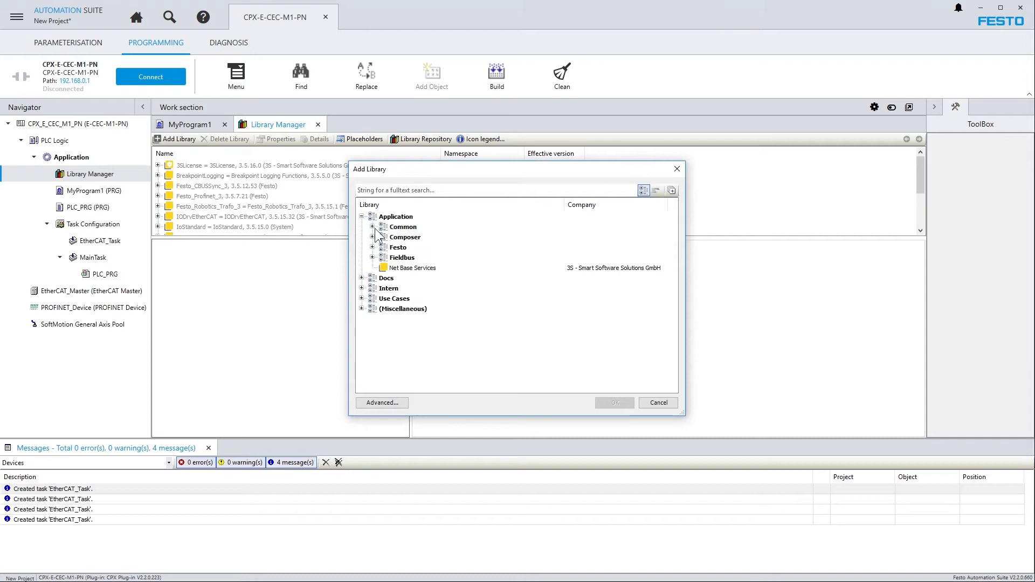
{"action": "left_click", "coordinate": [657, 402]}
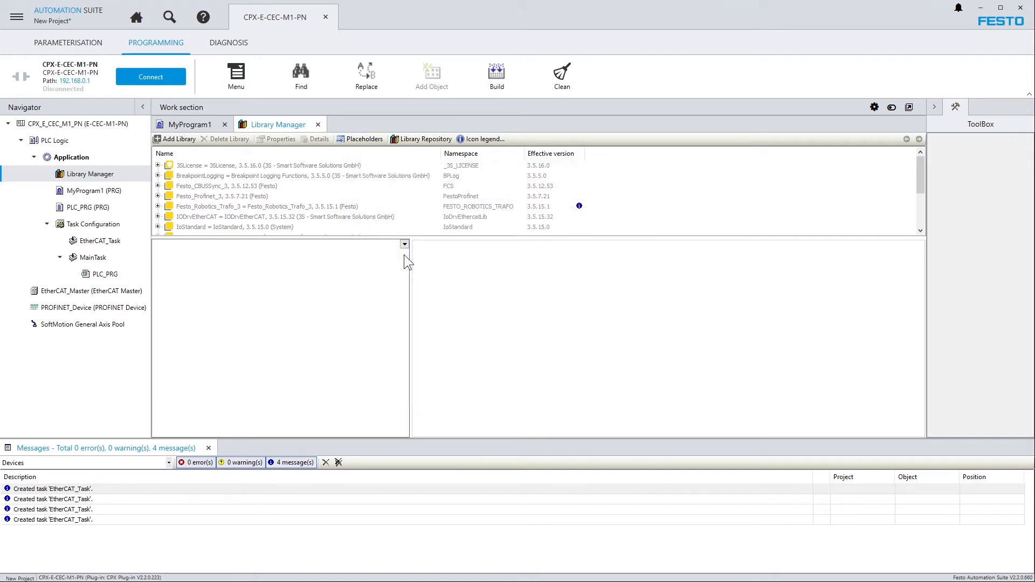
{"action": "mouse_move", "coordinate": [206, 135]}
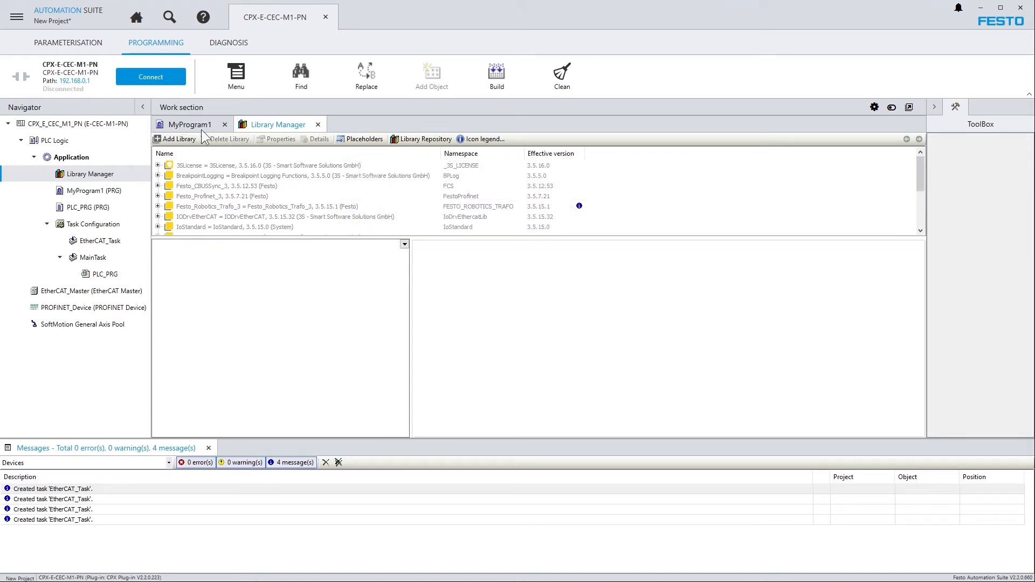
{"action": "left_click", "coordinate": [190, 124]}
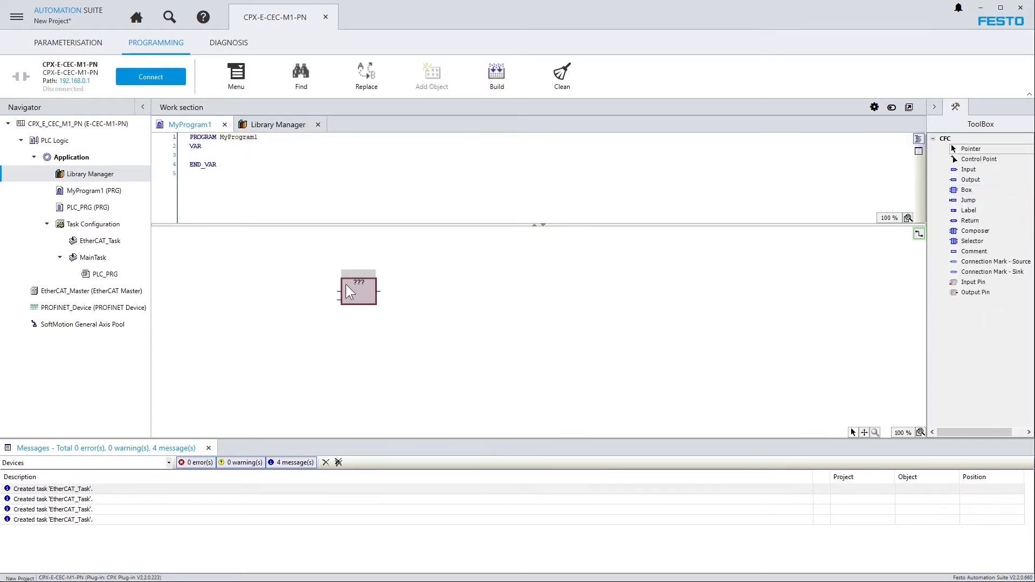
Make the box a BLINK block from Util > Signals, naming the instance MyBlink.
{"action": "double_click", "coordinate": [357, 288]}
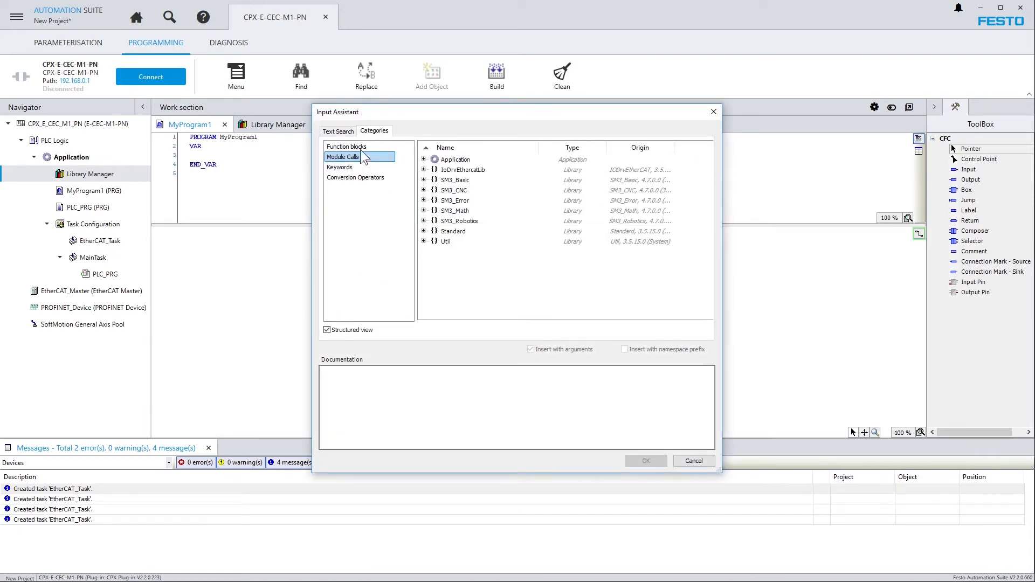
{"action": "left_click", "coordinate": [347, 147]}
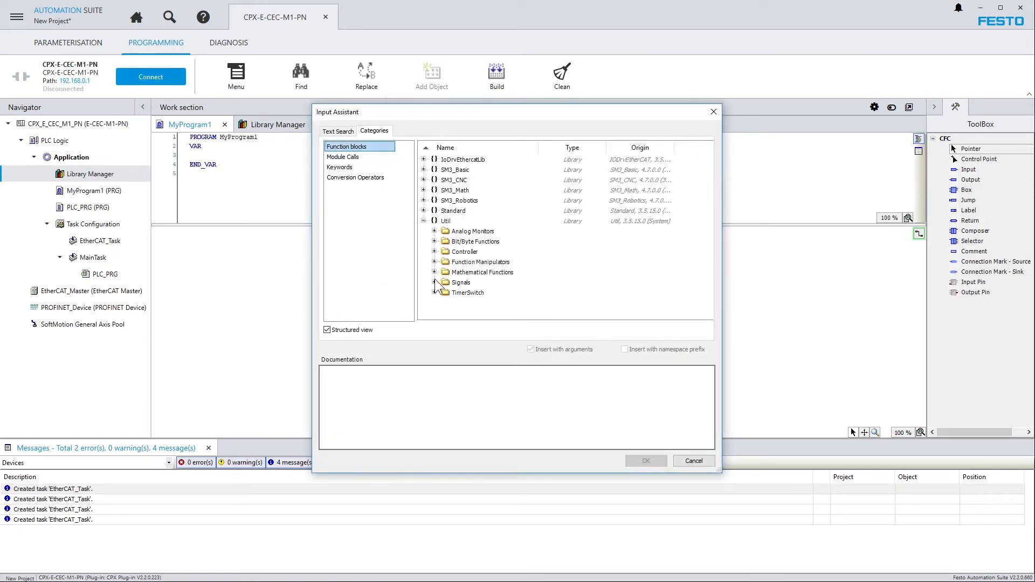
{"action": "left_click", "coordinate": [644, 461]}
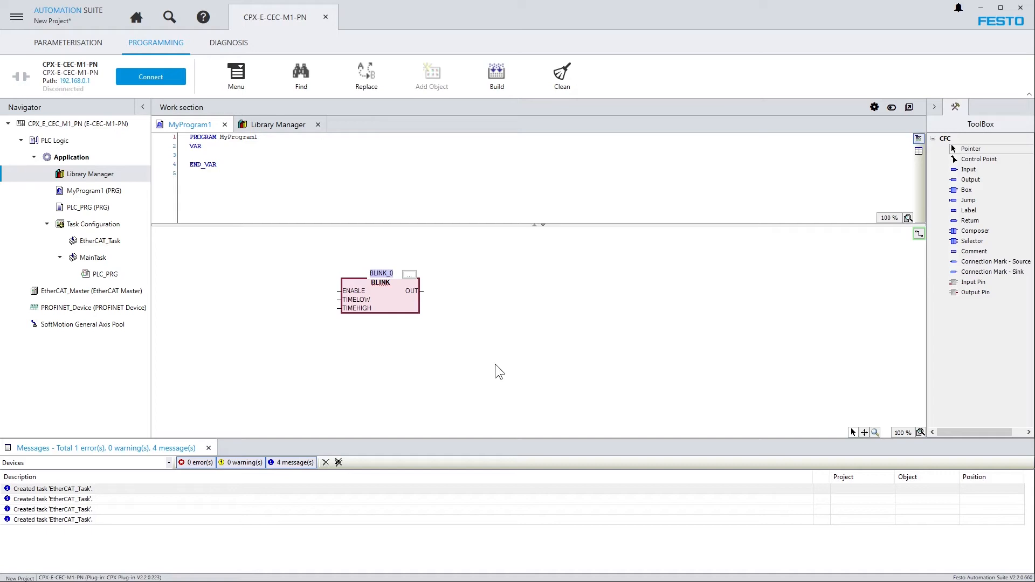
{"action": "type", "text": "MyBlinker"}
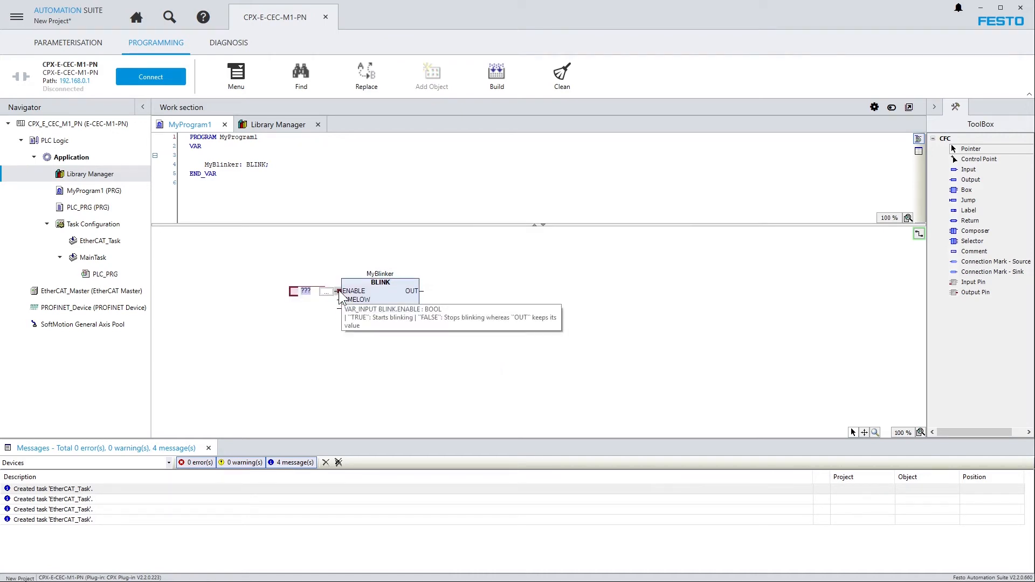
Set ENABLE to True, times to t#500ms, and declare the output MyBlinker_Out as BOOL.
{"action": "type", "text": "True"}
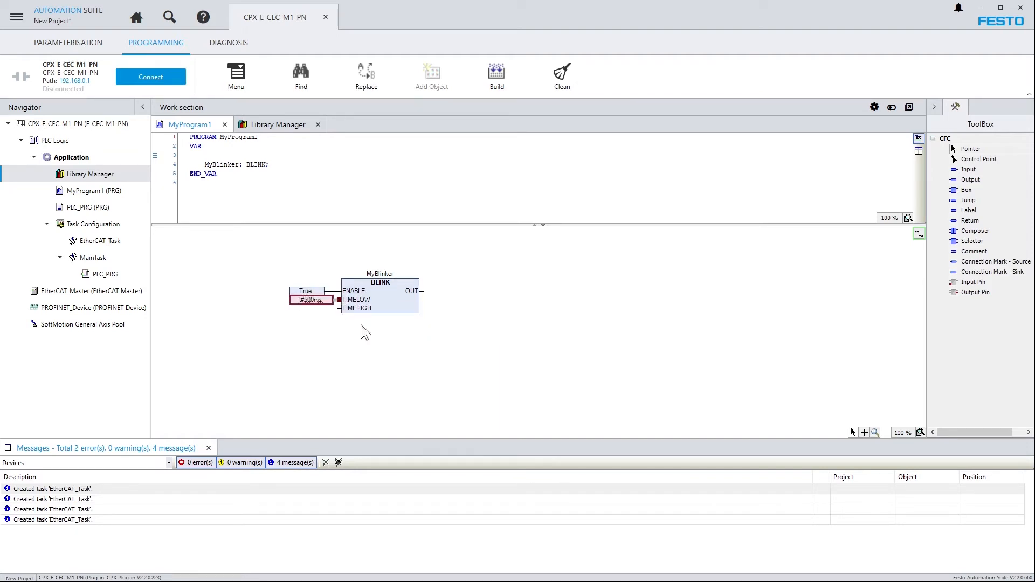
{"action": "type", "text": "t#500ms"}
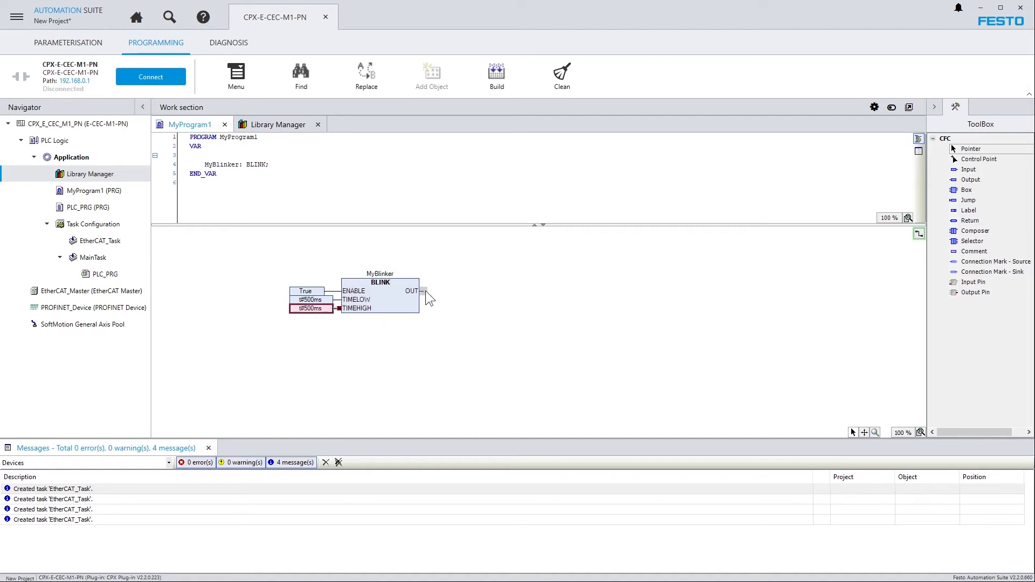
{"action": "left_click", "coordinate": [425, 291]}
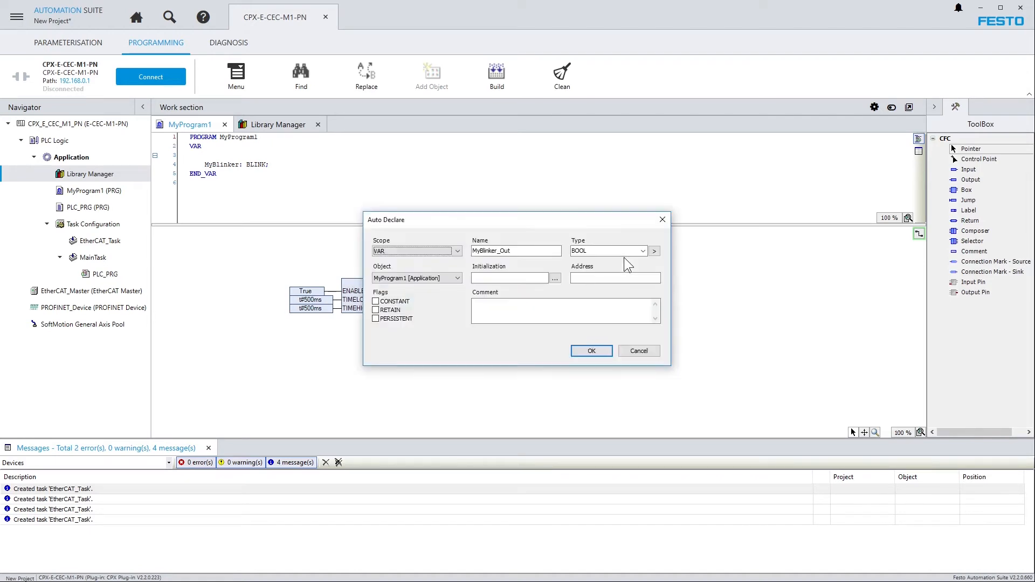
{"action": "left_click", "coordinate": [590, 350]}
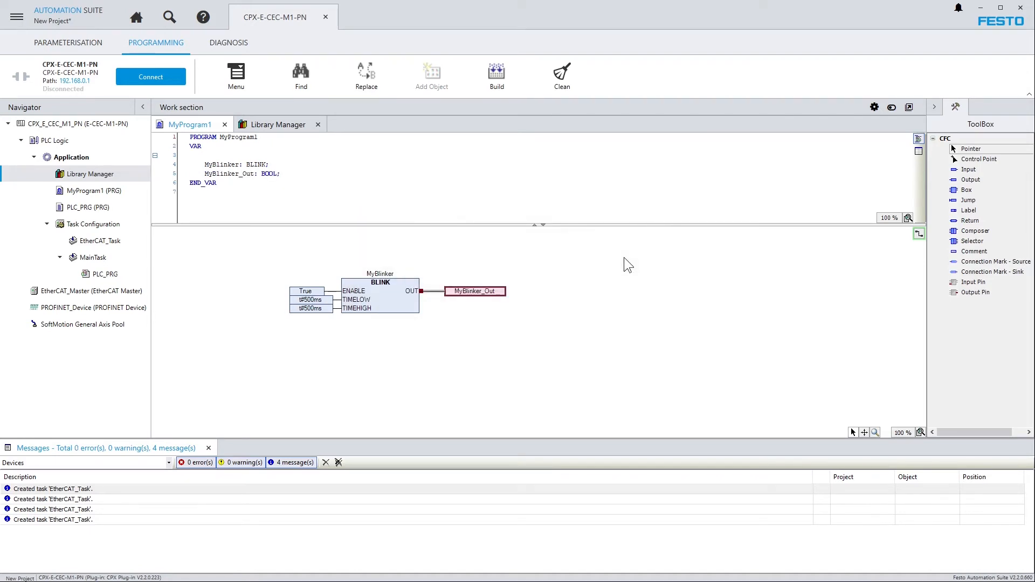
{"action": "left_click", "coordinate": [98, 241]}
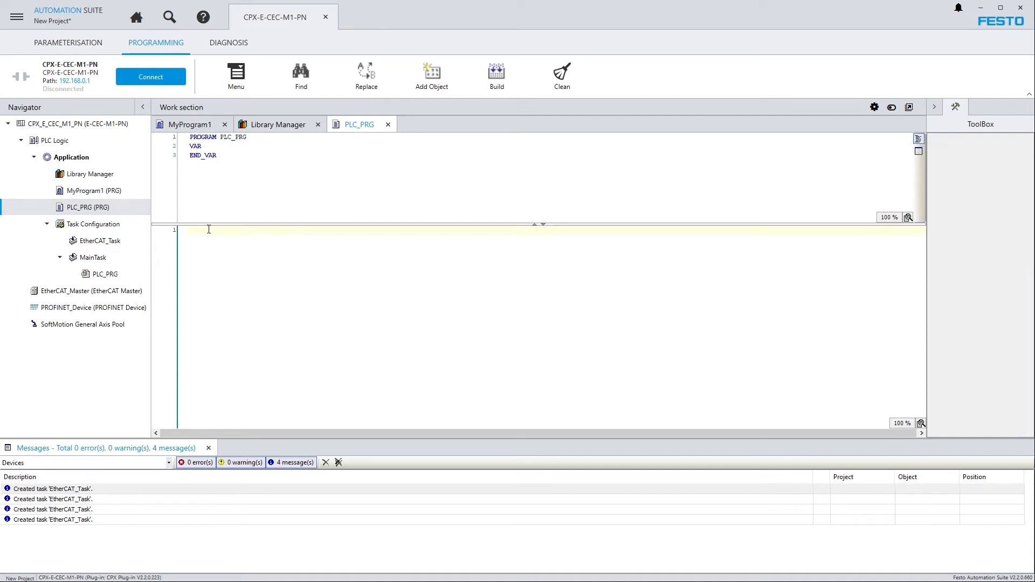
Insert the call MyProgram1(); into PLC_PRG.
{"action": "right_click", "coordinate": [224, 230]}
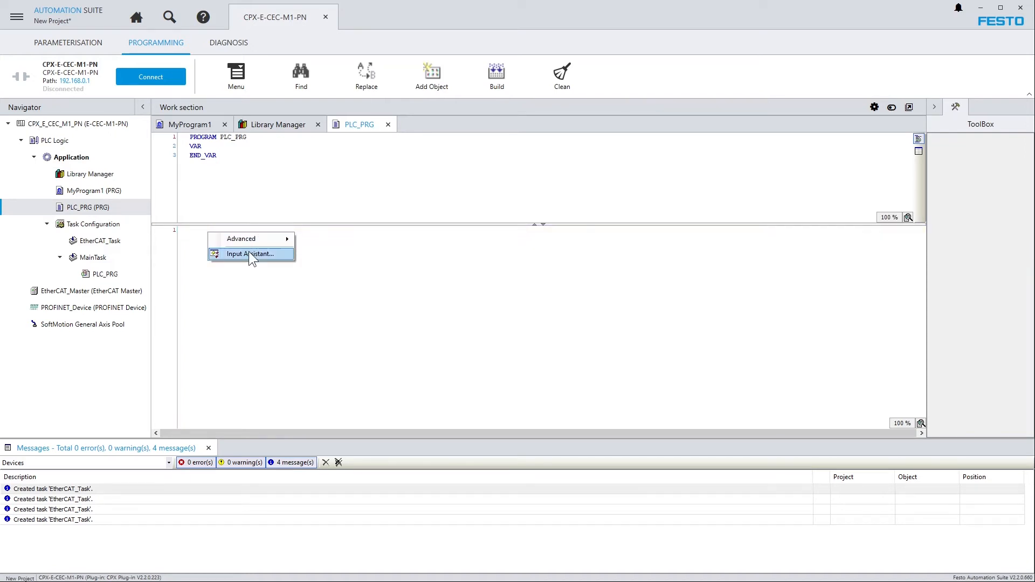
{"action": "left_click", "coordinate": [250, 254]}
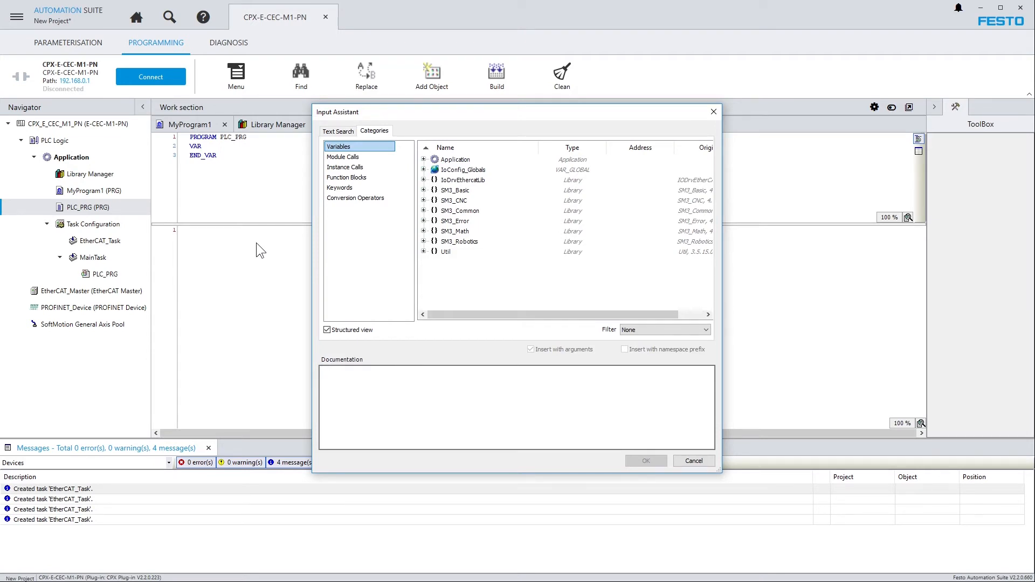
{"action": "left_click", "coordinate": [343, 157]}
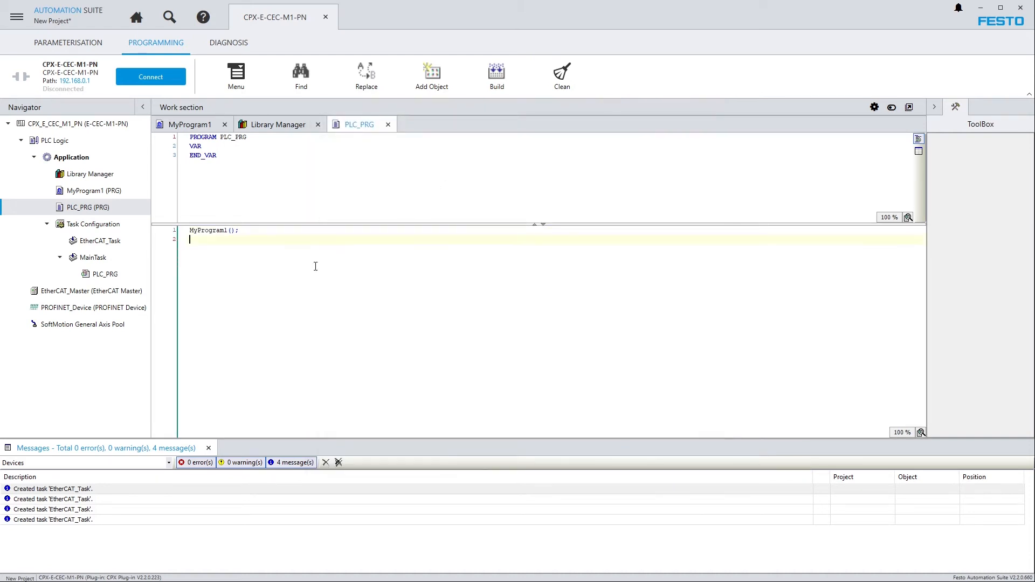
{"action": "type", "text": "MyPr"}
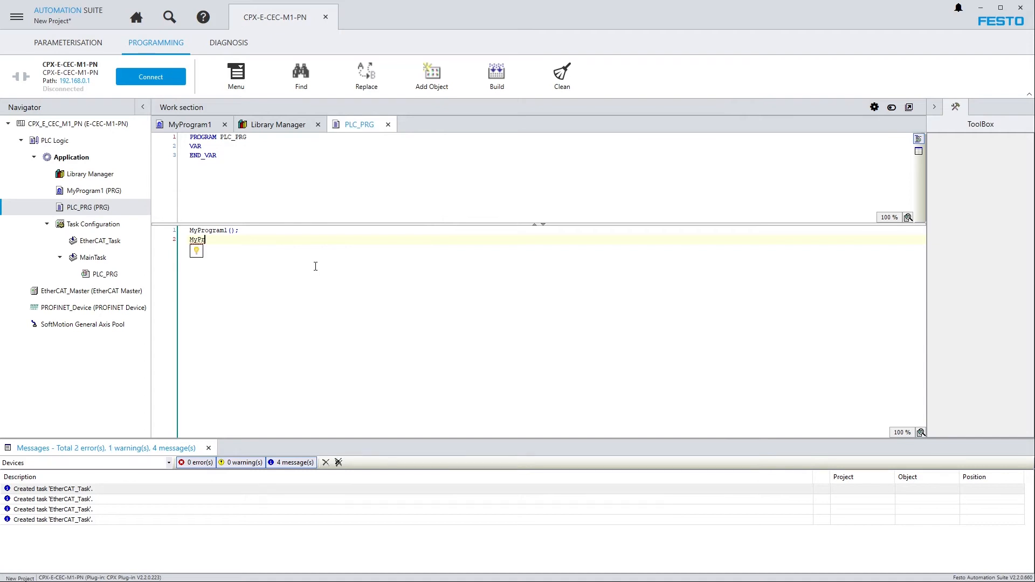
{"action": "type", "text": "ogram1"}
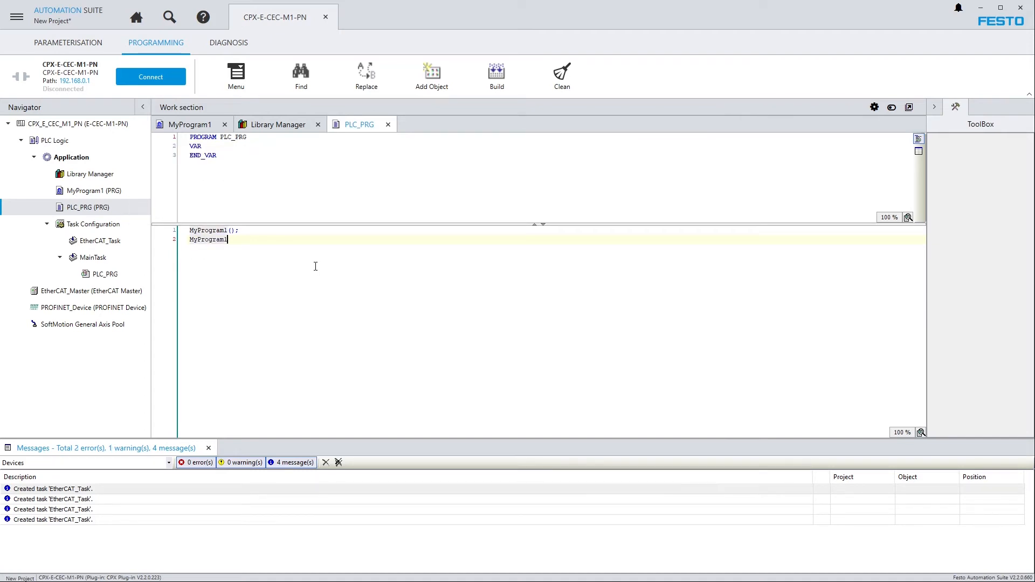
{"action": "type", "text": "();"}
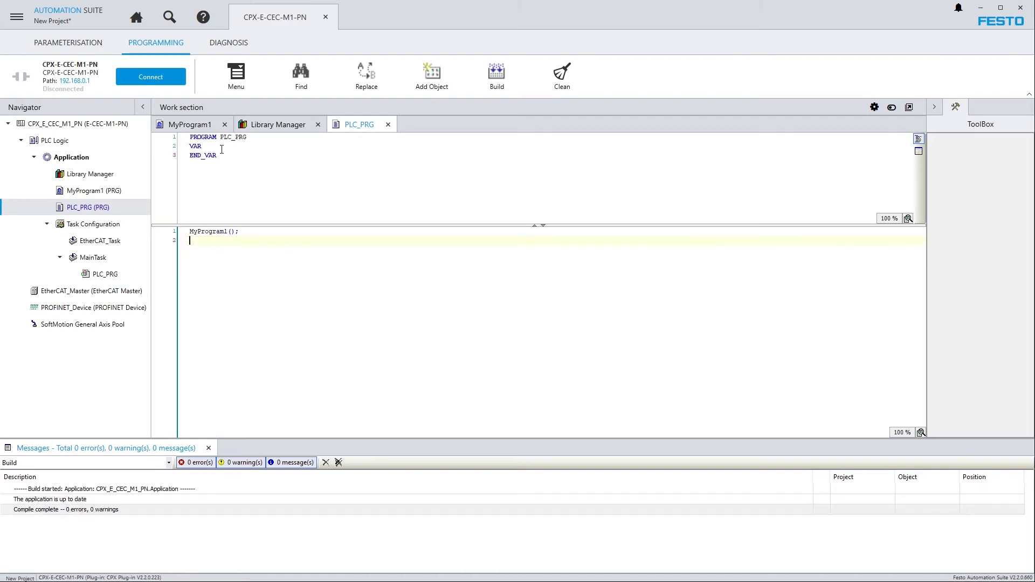
Use the CPX-E-CEC-M1-PN at 192.168.0.113 for device communication and connect.
{"action": "left_click", "coordinate": [190, 124]}
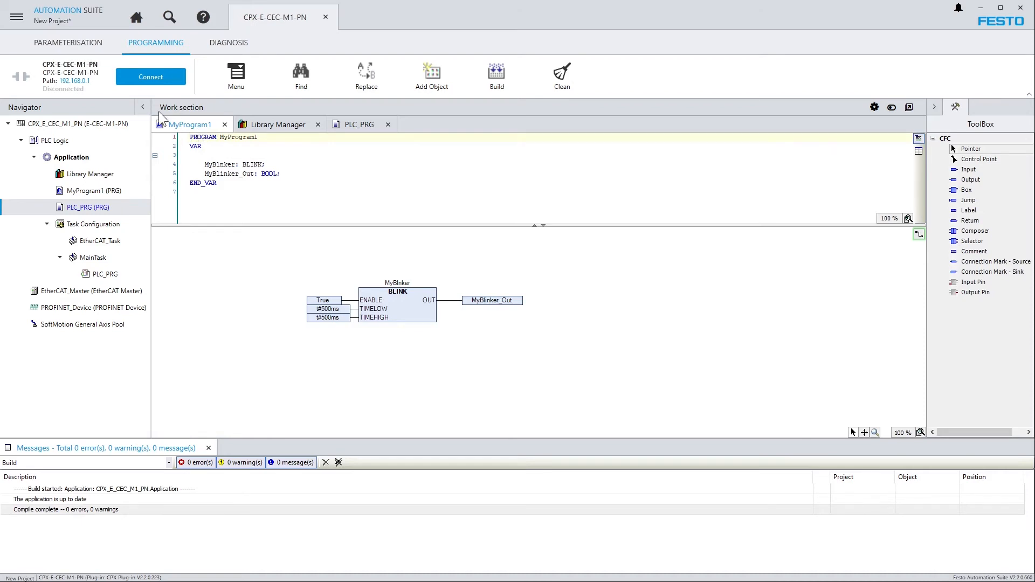
{"action": "left_click", "coordinate": [151, 77]}
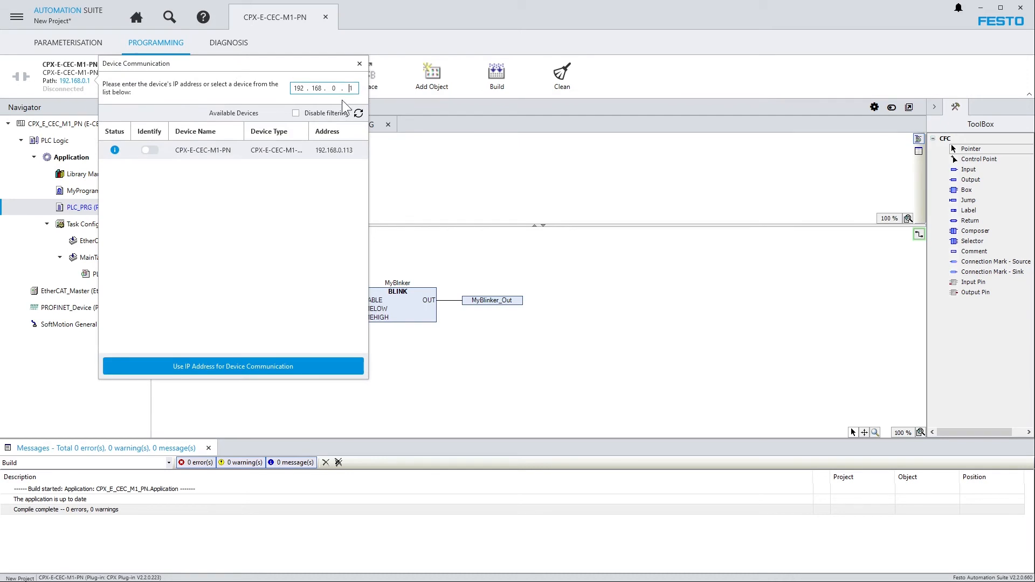
{"action": "left_click", "coordinate": [202, 150]}
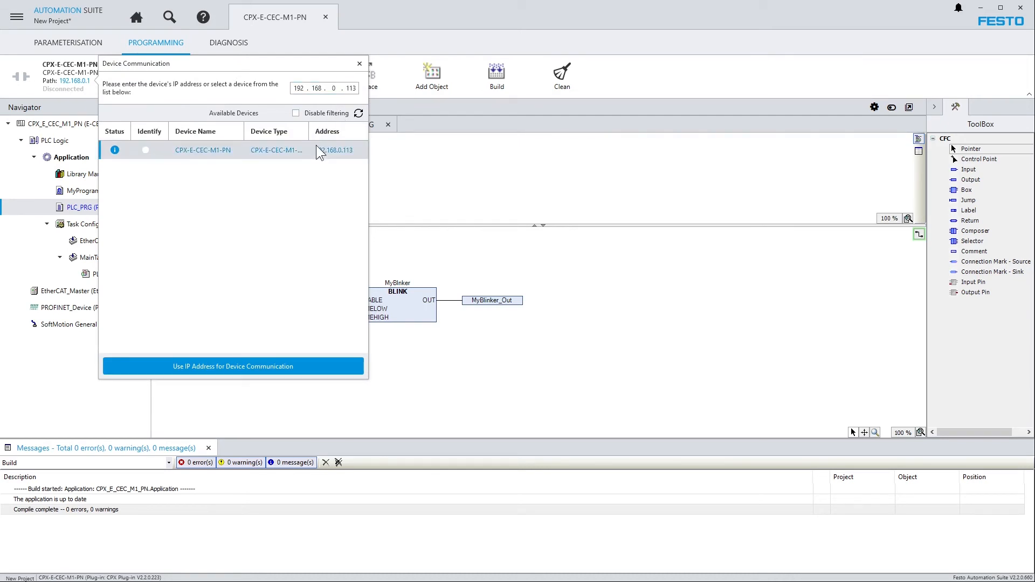
{"action": "left_click", "coordinate": [232, 366]}
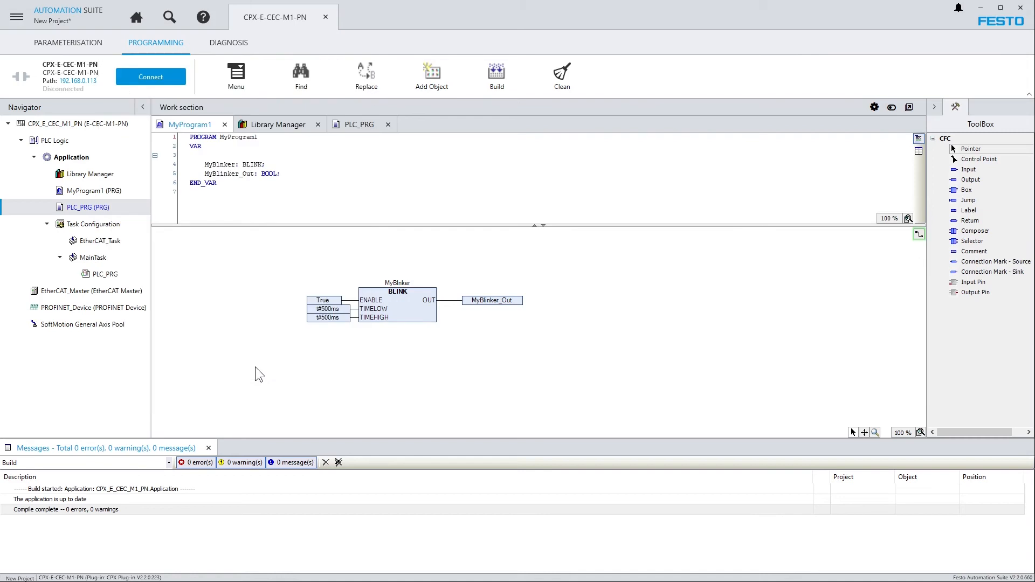
{"action": "left_click", "coordinate": [150, 77]}
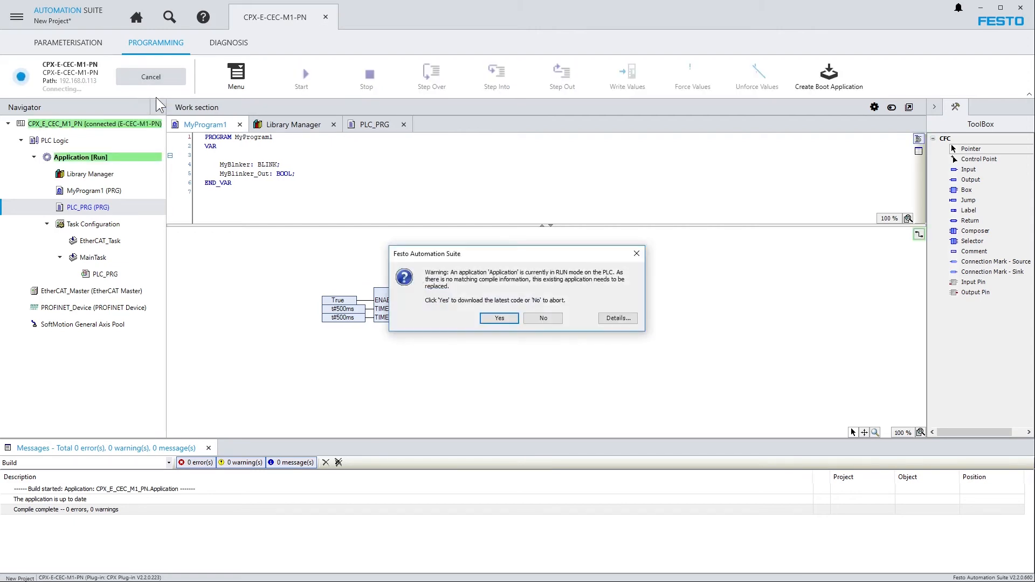
Replace the application on the PLC, start it, then disconnect.
{"action": "left_click", "coordinate": [498, 318]}
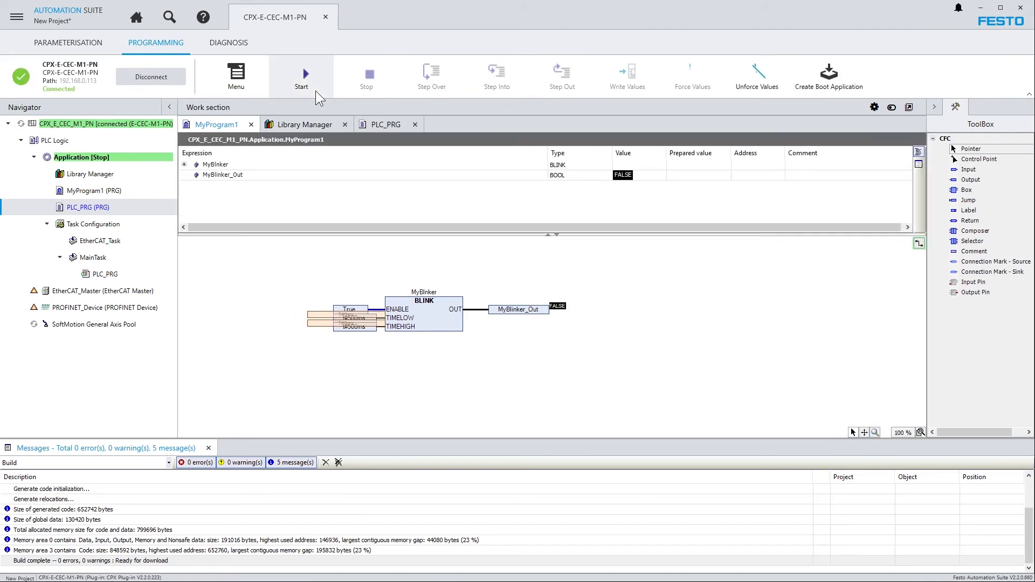
{"action": "left_click", "coordinate": [300, 73]}
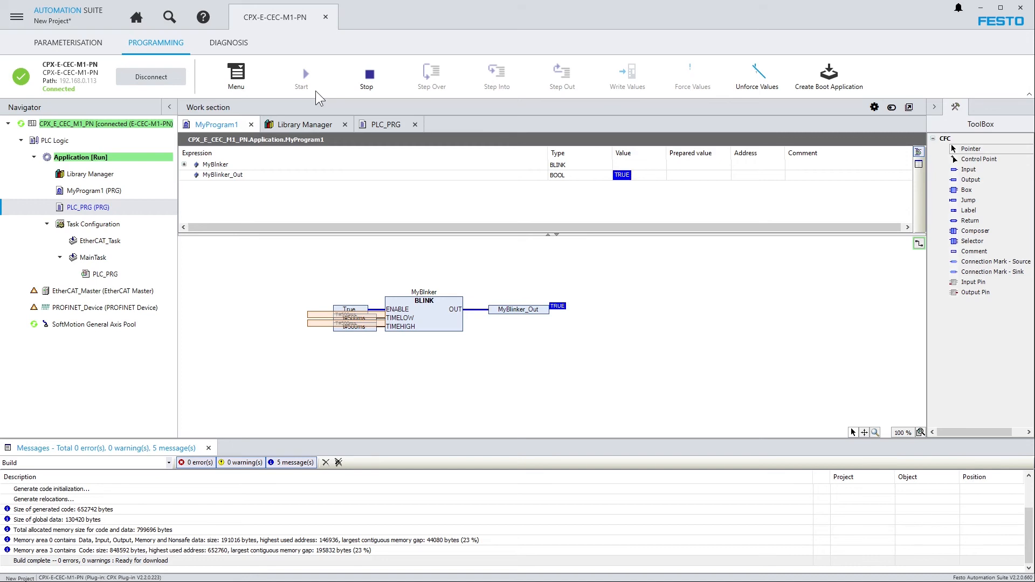
{"action": "left_click", "coordinate": [150, 77]}
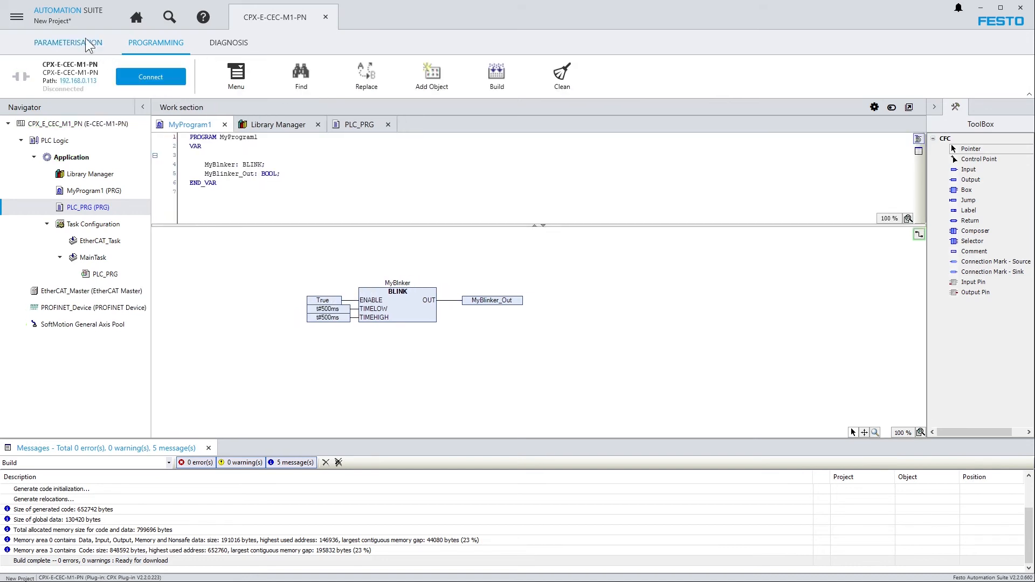
Check the CODESYS device versions in PARAMETERISATION, keeping 3.5.15.39, then open the file menu.
{"action": "left_click", "coordinate": [67, 42]}
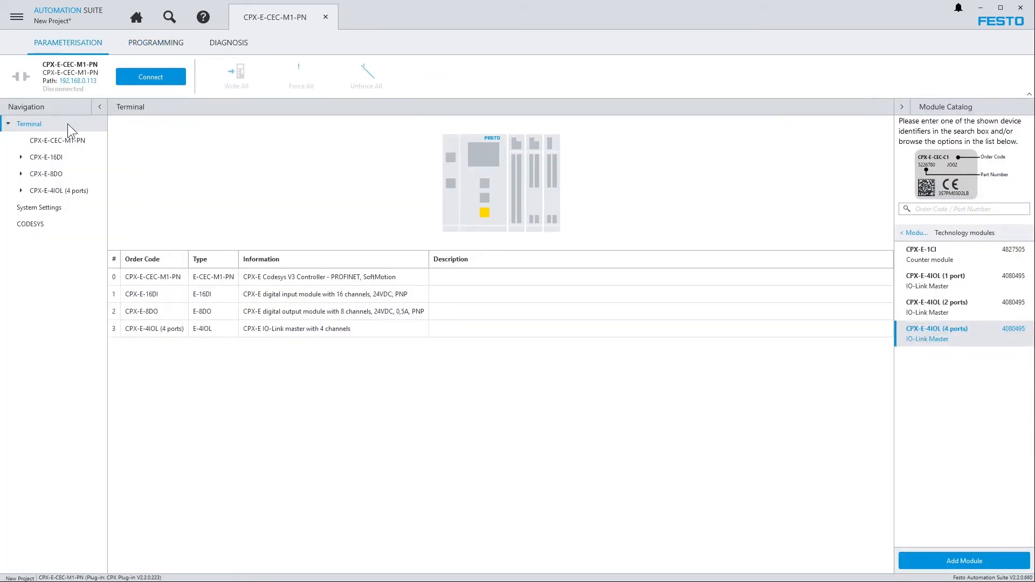
{"action": "left_click", "coordinate": [30, 223]}
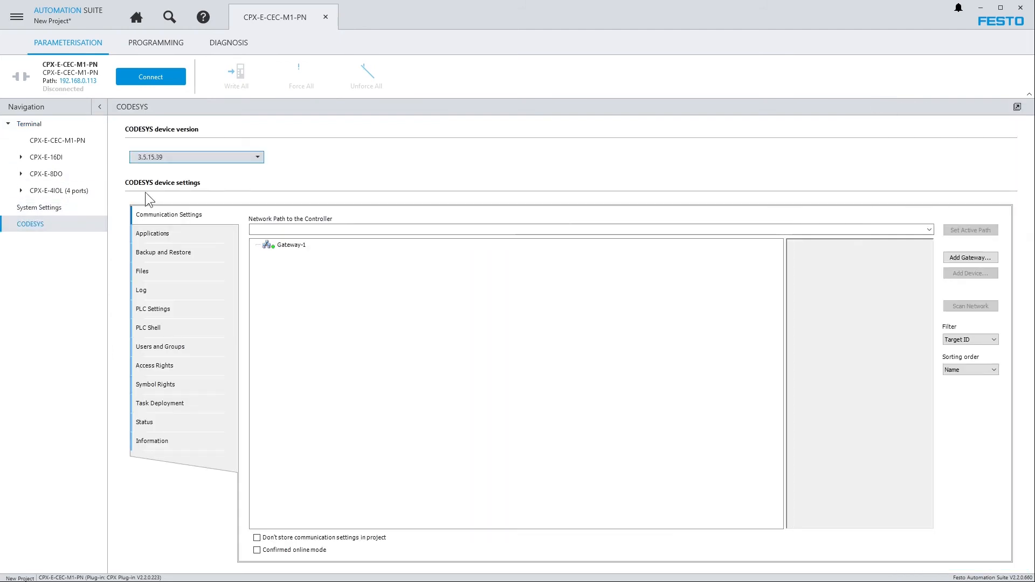
{"action": "left_click", "coordinate": [195, 157]}
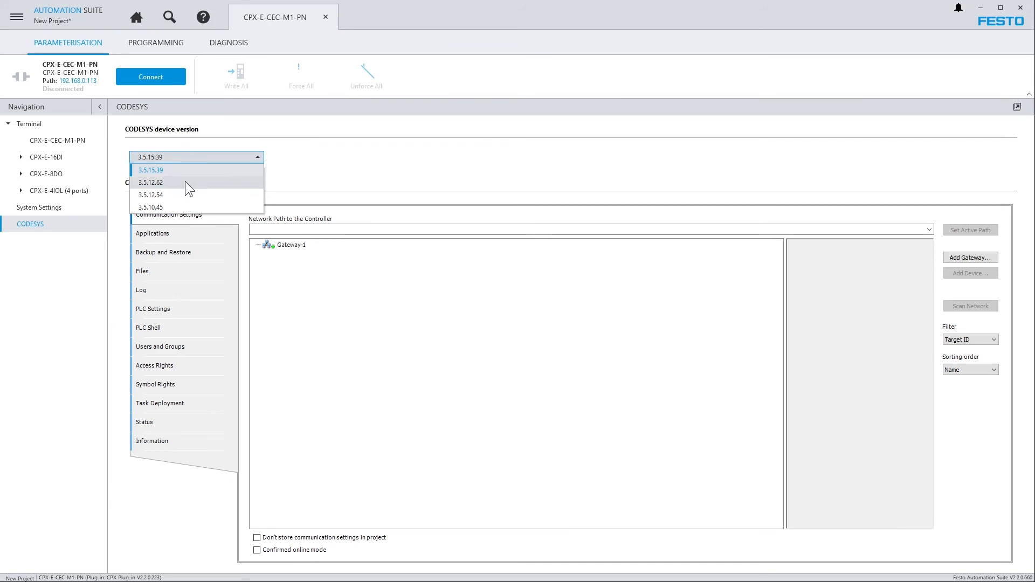
{"action": "mouse_move", "coordinate": [187, 200]}
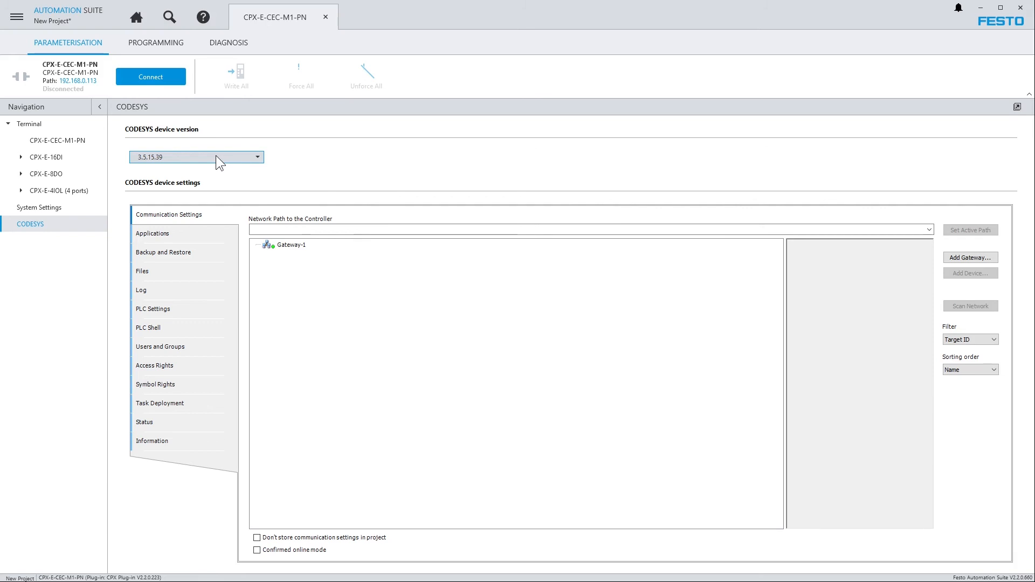
{"action": "left_click", "coordinate": [16, 17]}
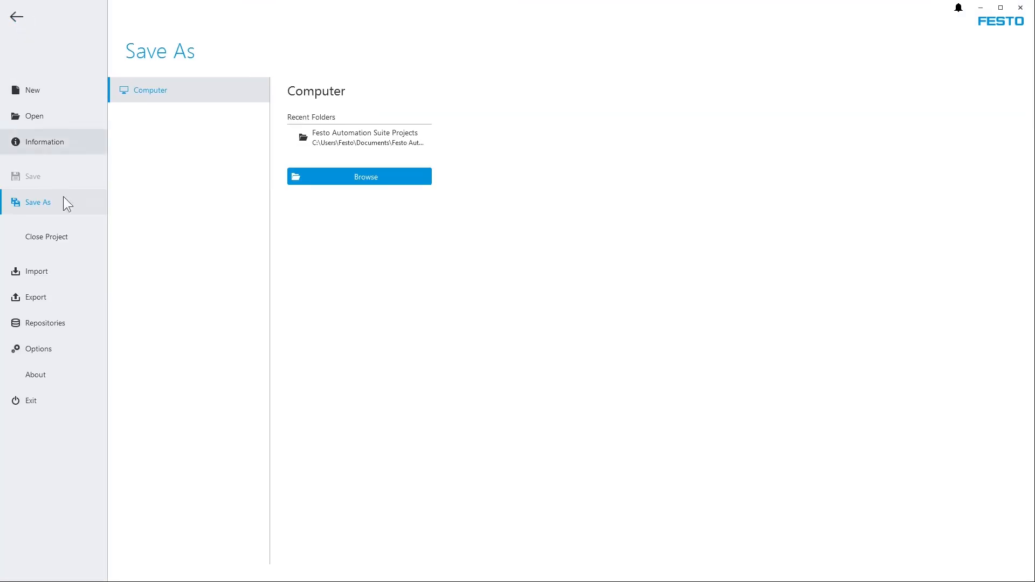
Look through the CODESYS Library Repository, then list installed packages such as Automation Server Connector and SoftMotion in Package Manager.
{"action": "left_click", "coordinate": [44, 323]}
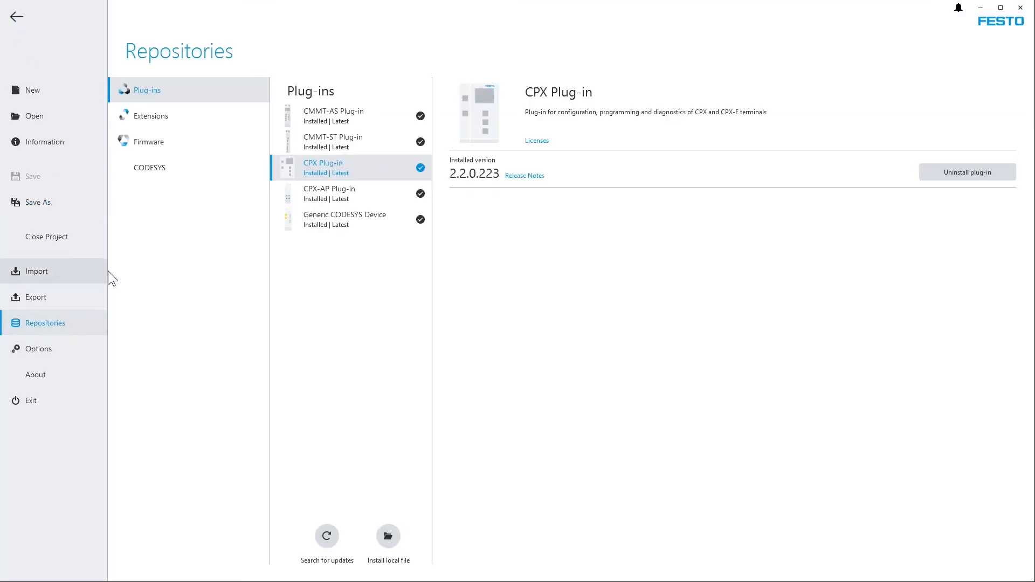
{"action": "mouse_move", "coordinate": [178, 167]}
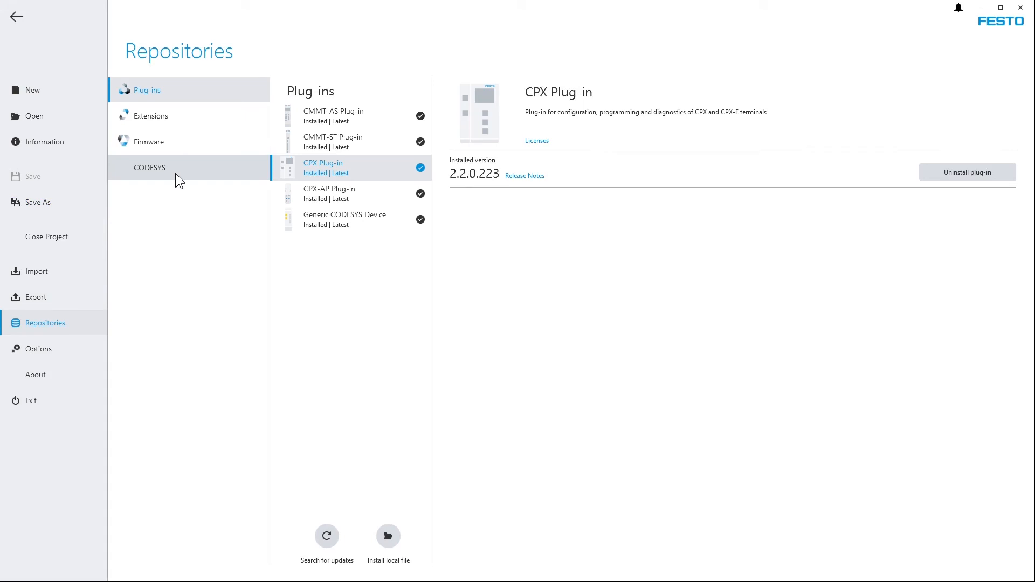
{"action": "left_click", "coordinate": [150, 167]}
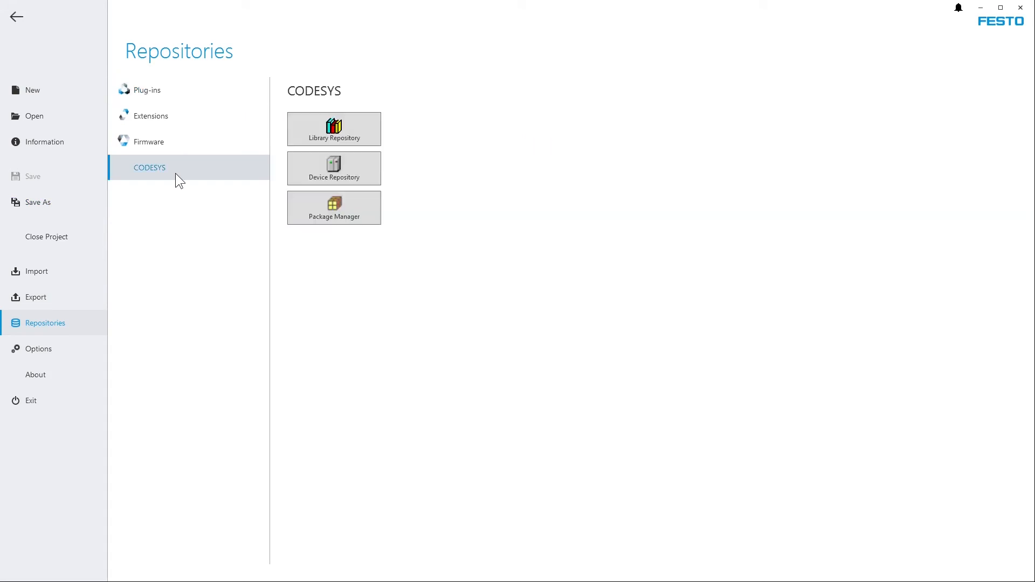
{"action": "left_click", "coordinate": [334, 129]}
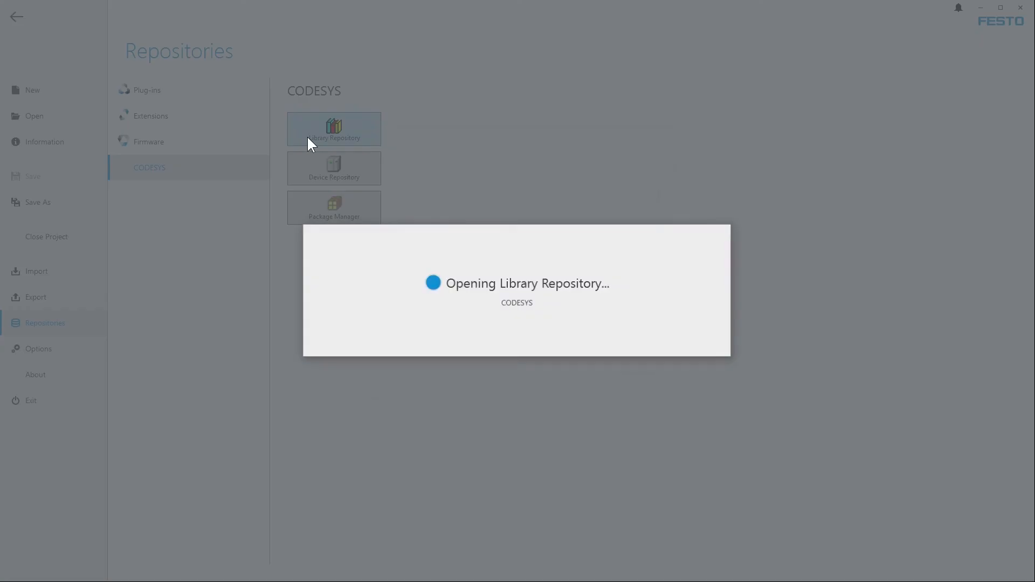
{"action": "left_click", "coordinate": [333, 129]}
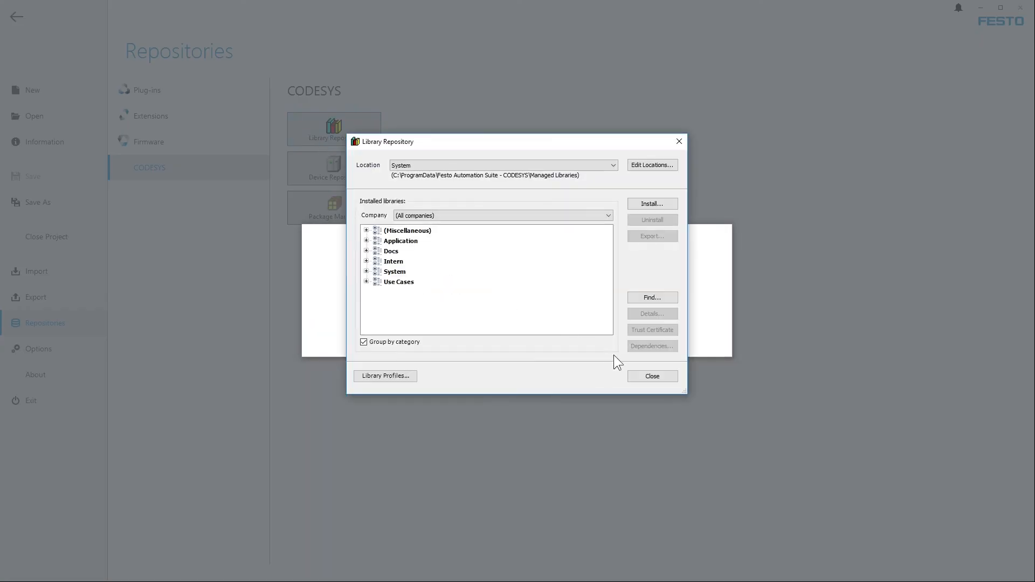
{"action": "left_click", "coordinate": [650, 376]}
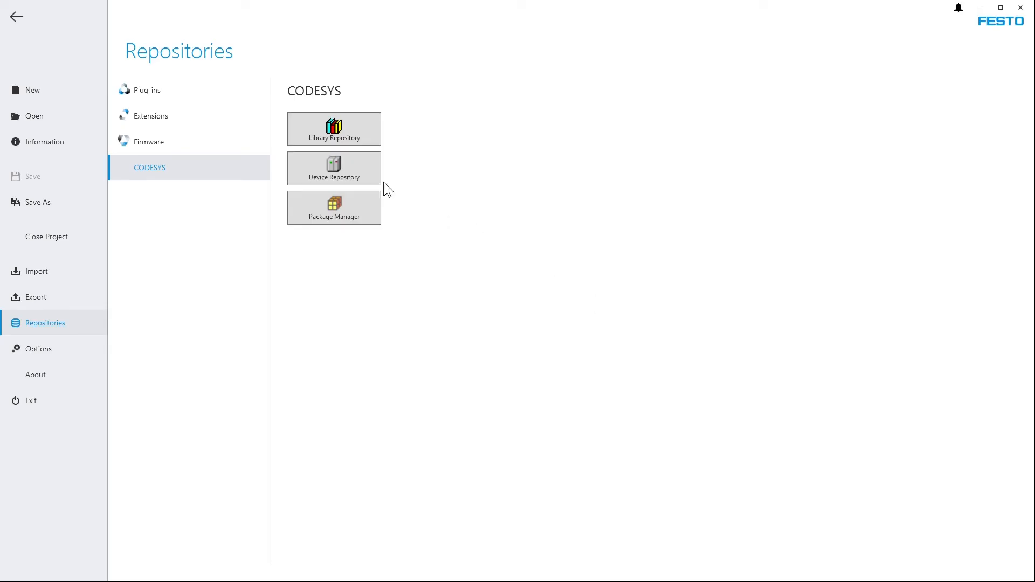
{"action": "left_click", "coordinate": [333, 168]}
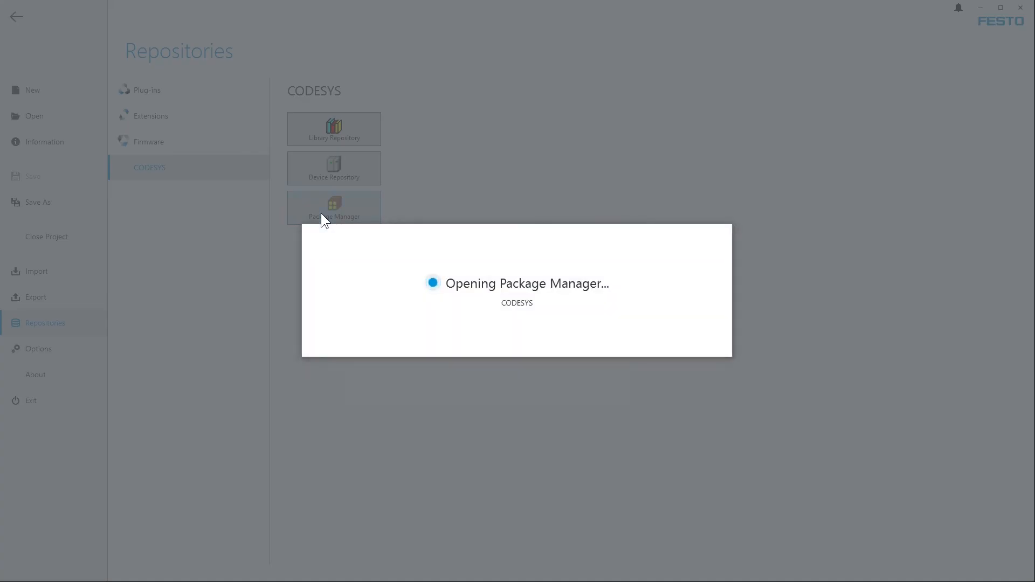
{"action": "left_click", "coordinate": [333, 208]}
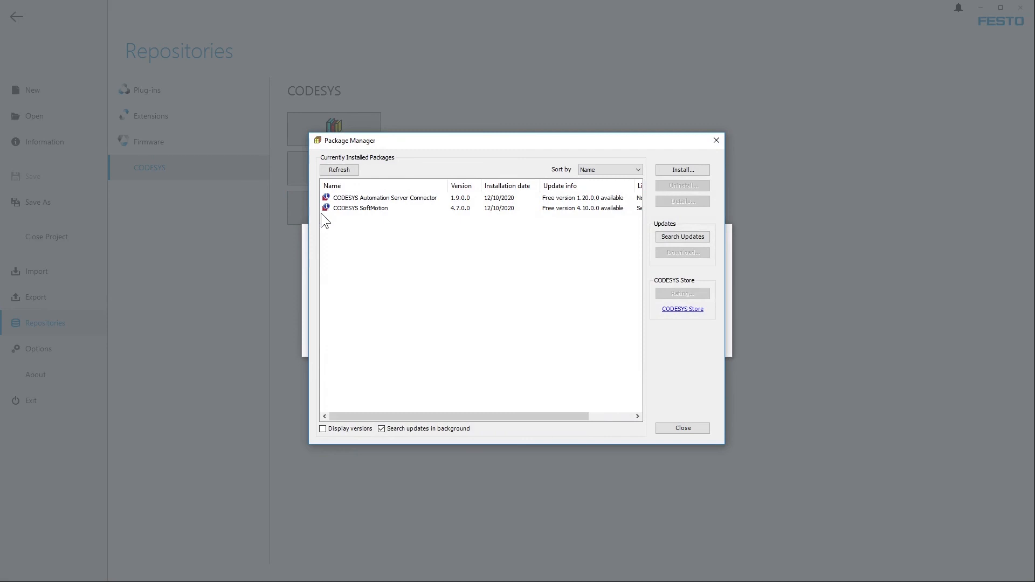